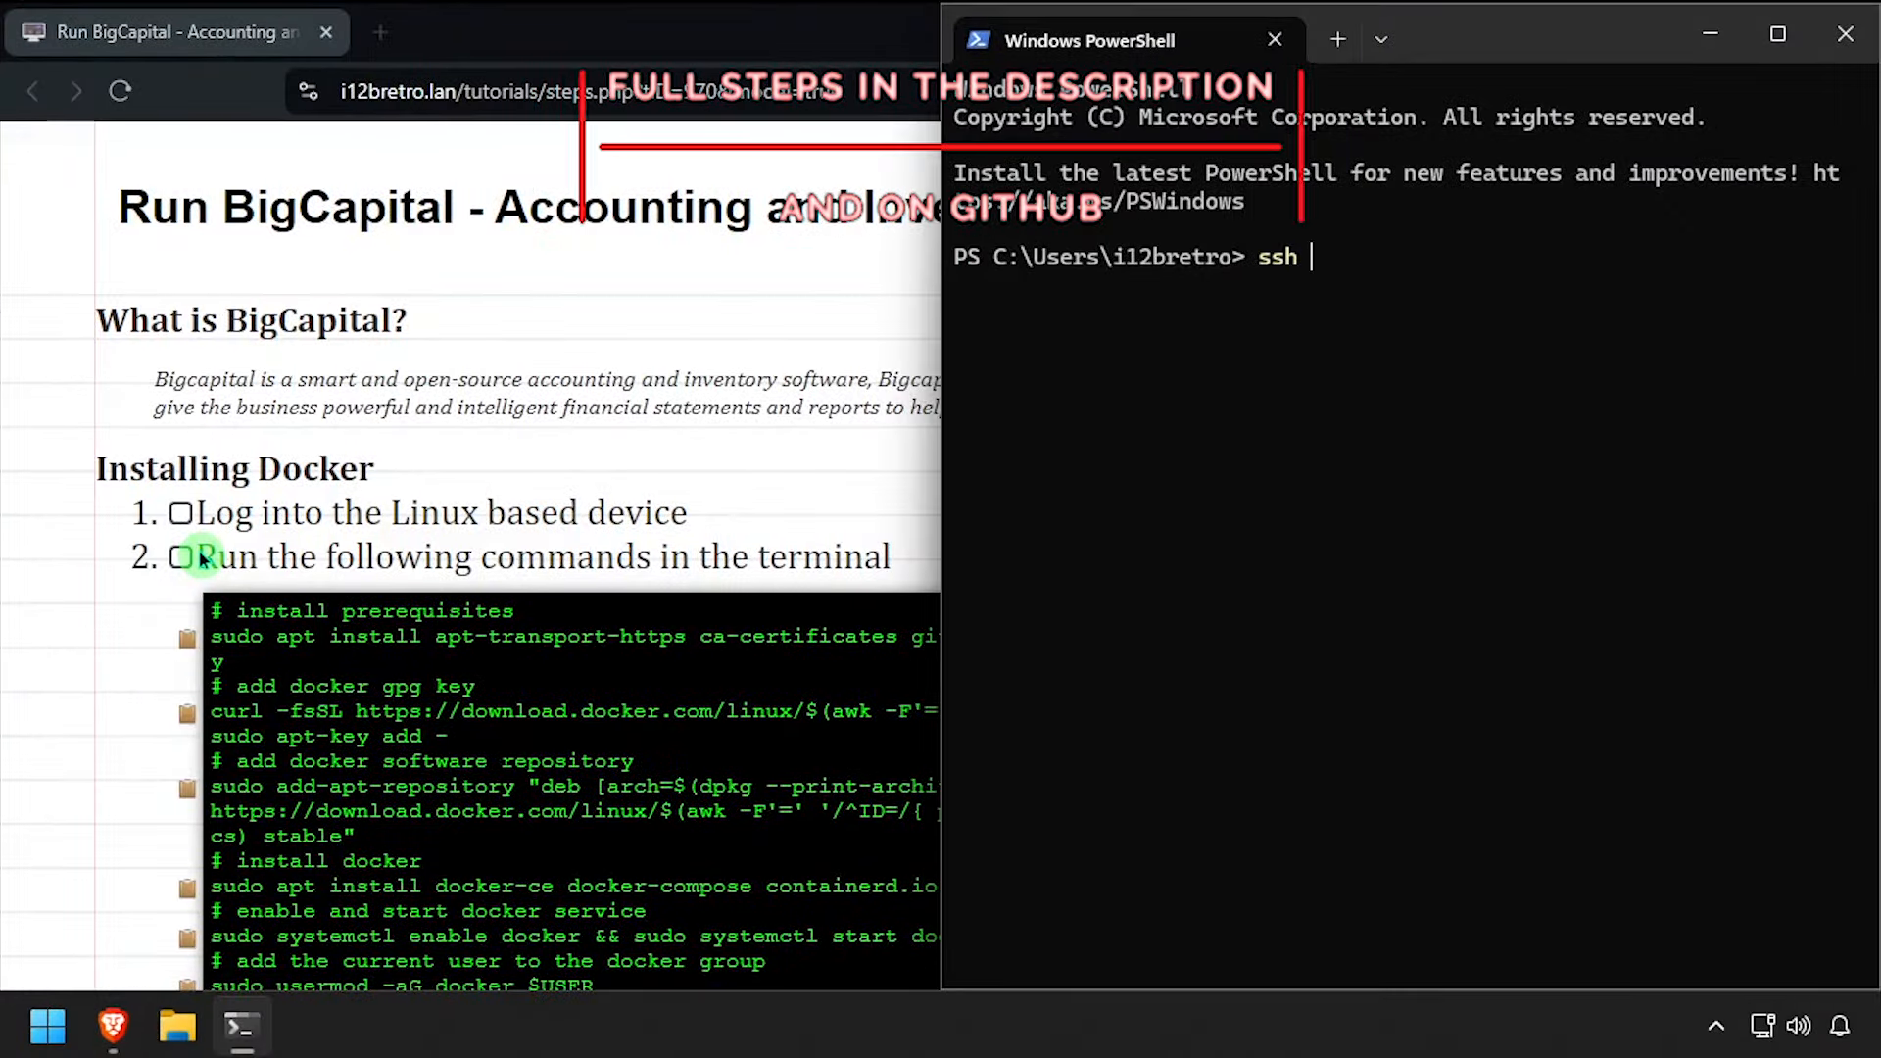
type("i12bretro@ubuntuserver.")
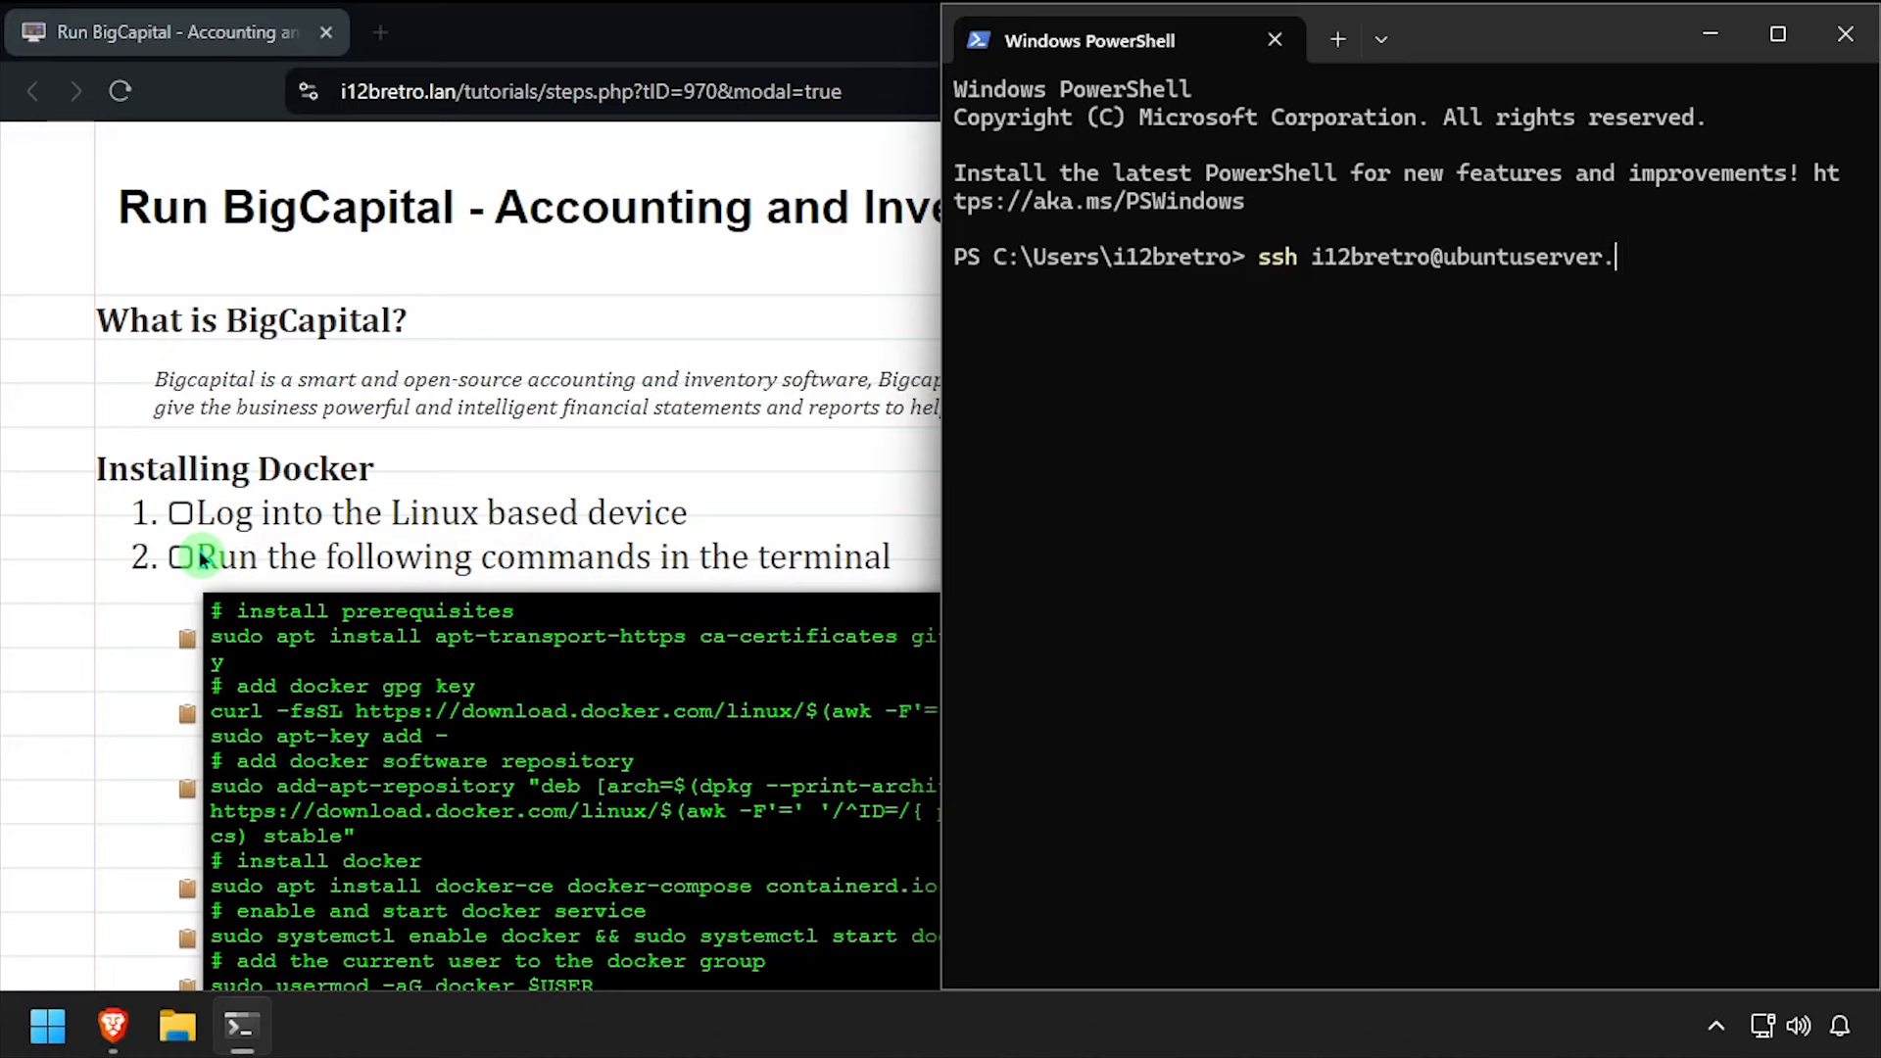
key("Return")
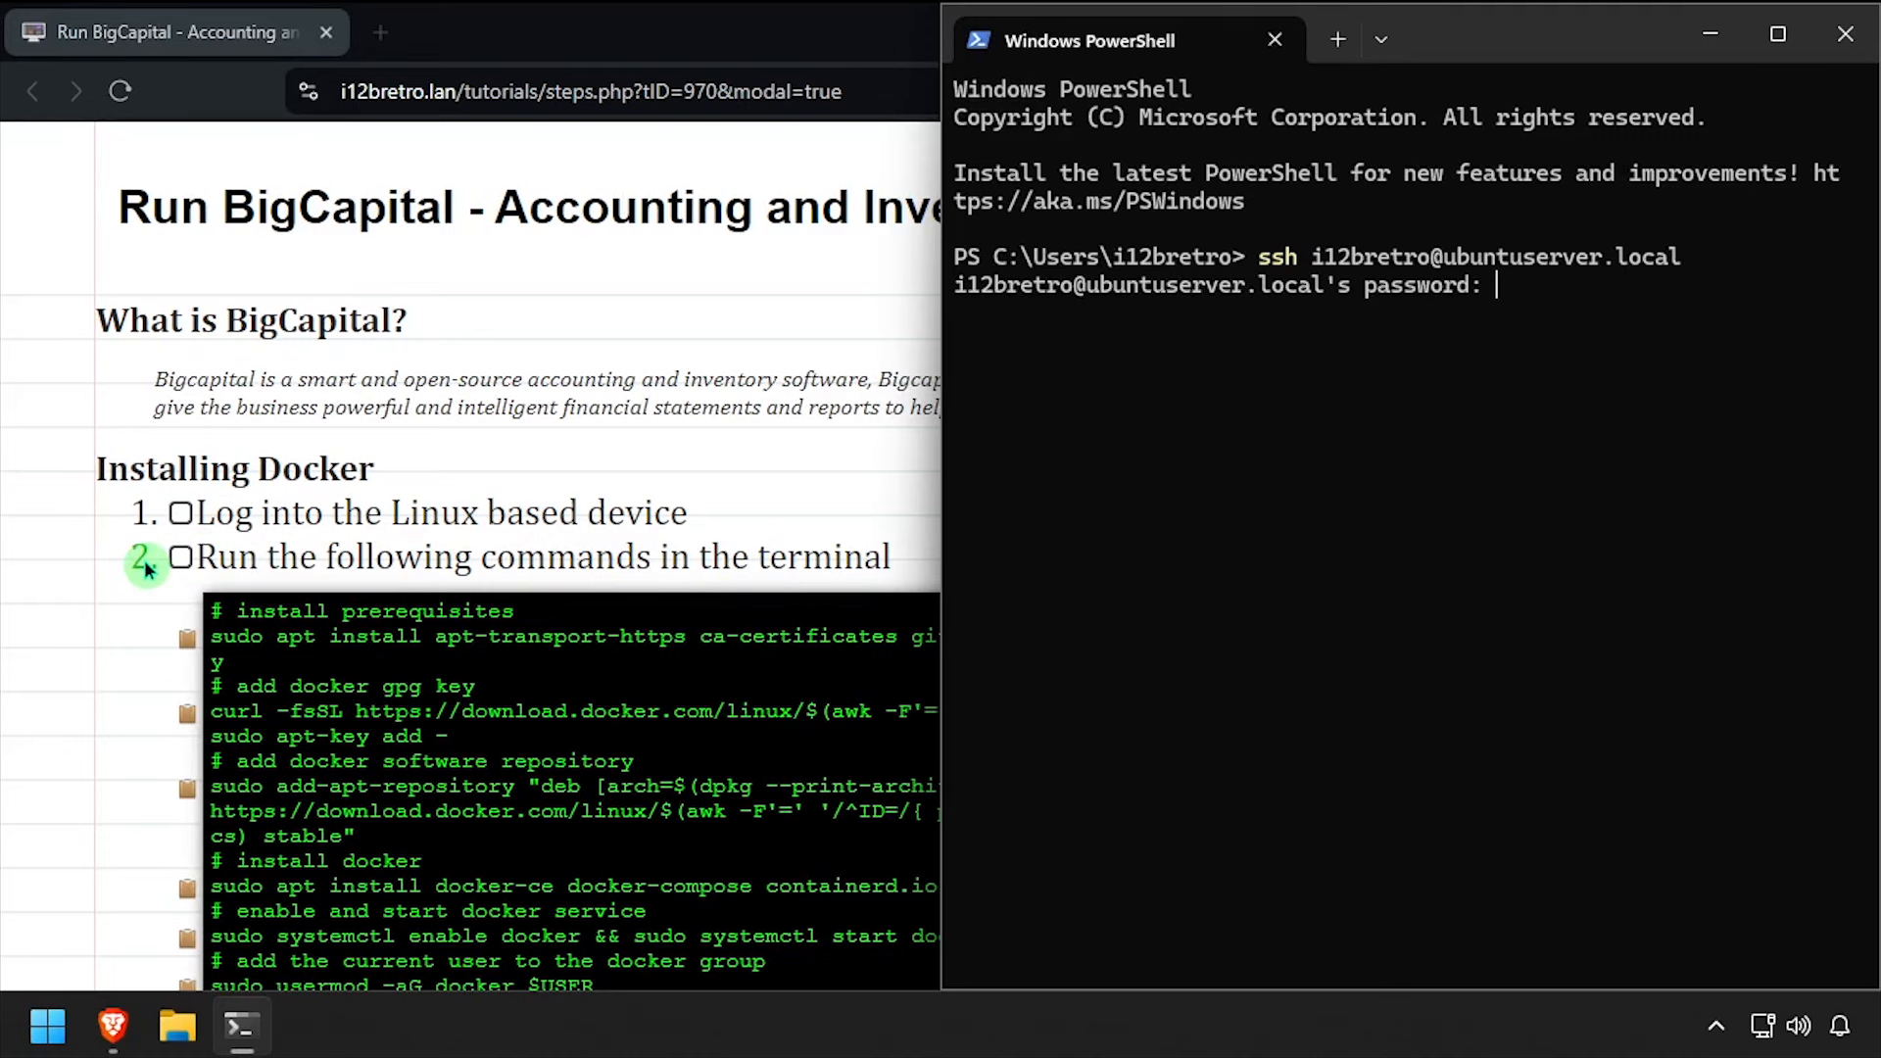
key("Return")
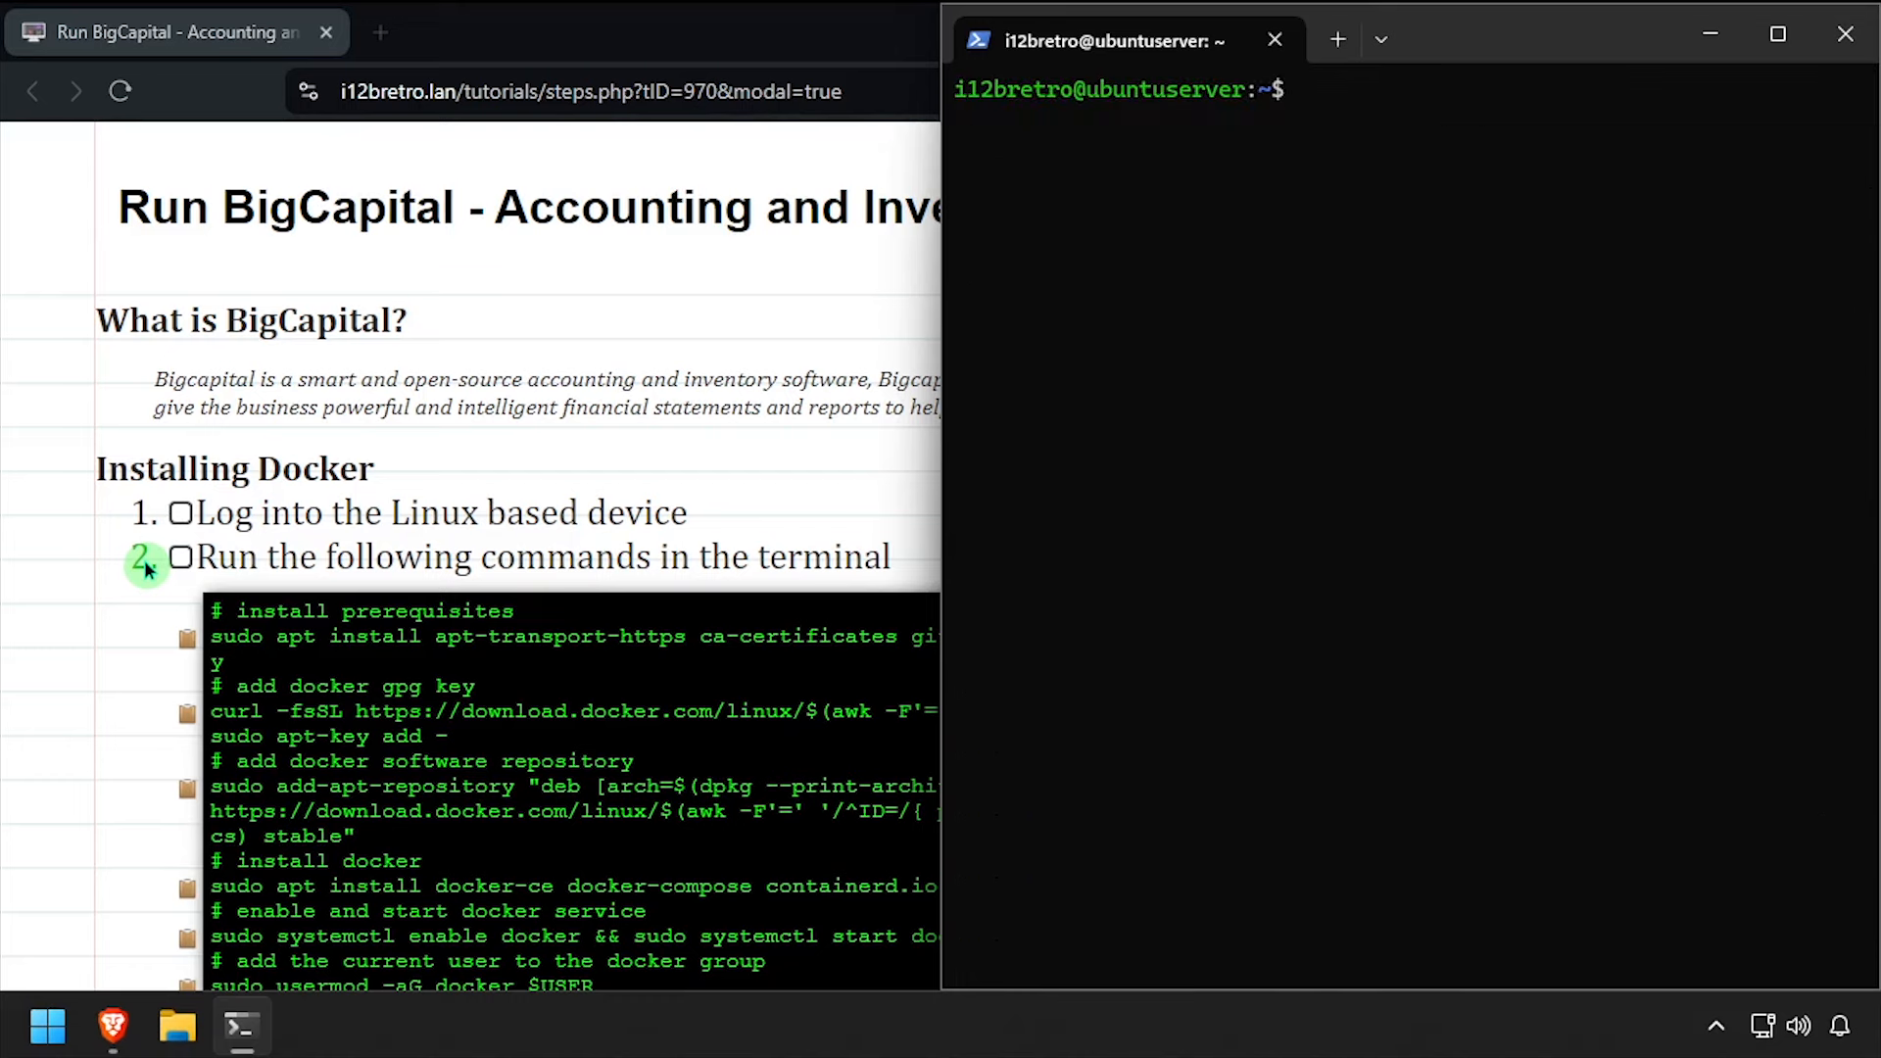
Run the tutorial's prerequisite and Docker setup command blocks, re-authenticating as the user afterwards.
left_click(188, 643)
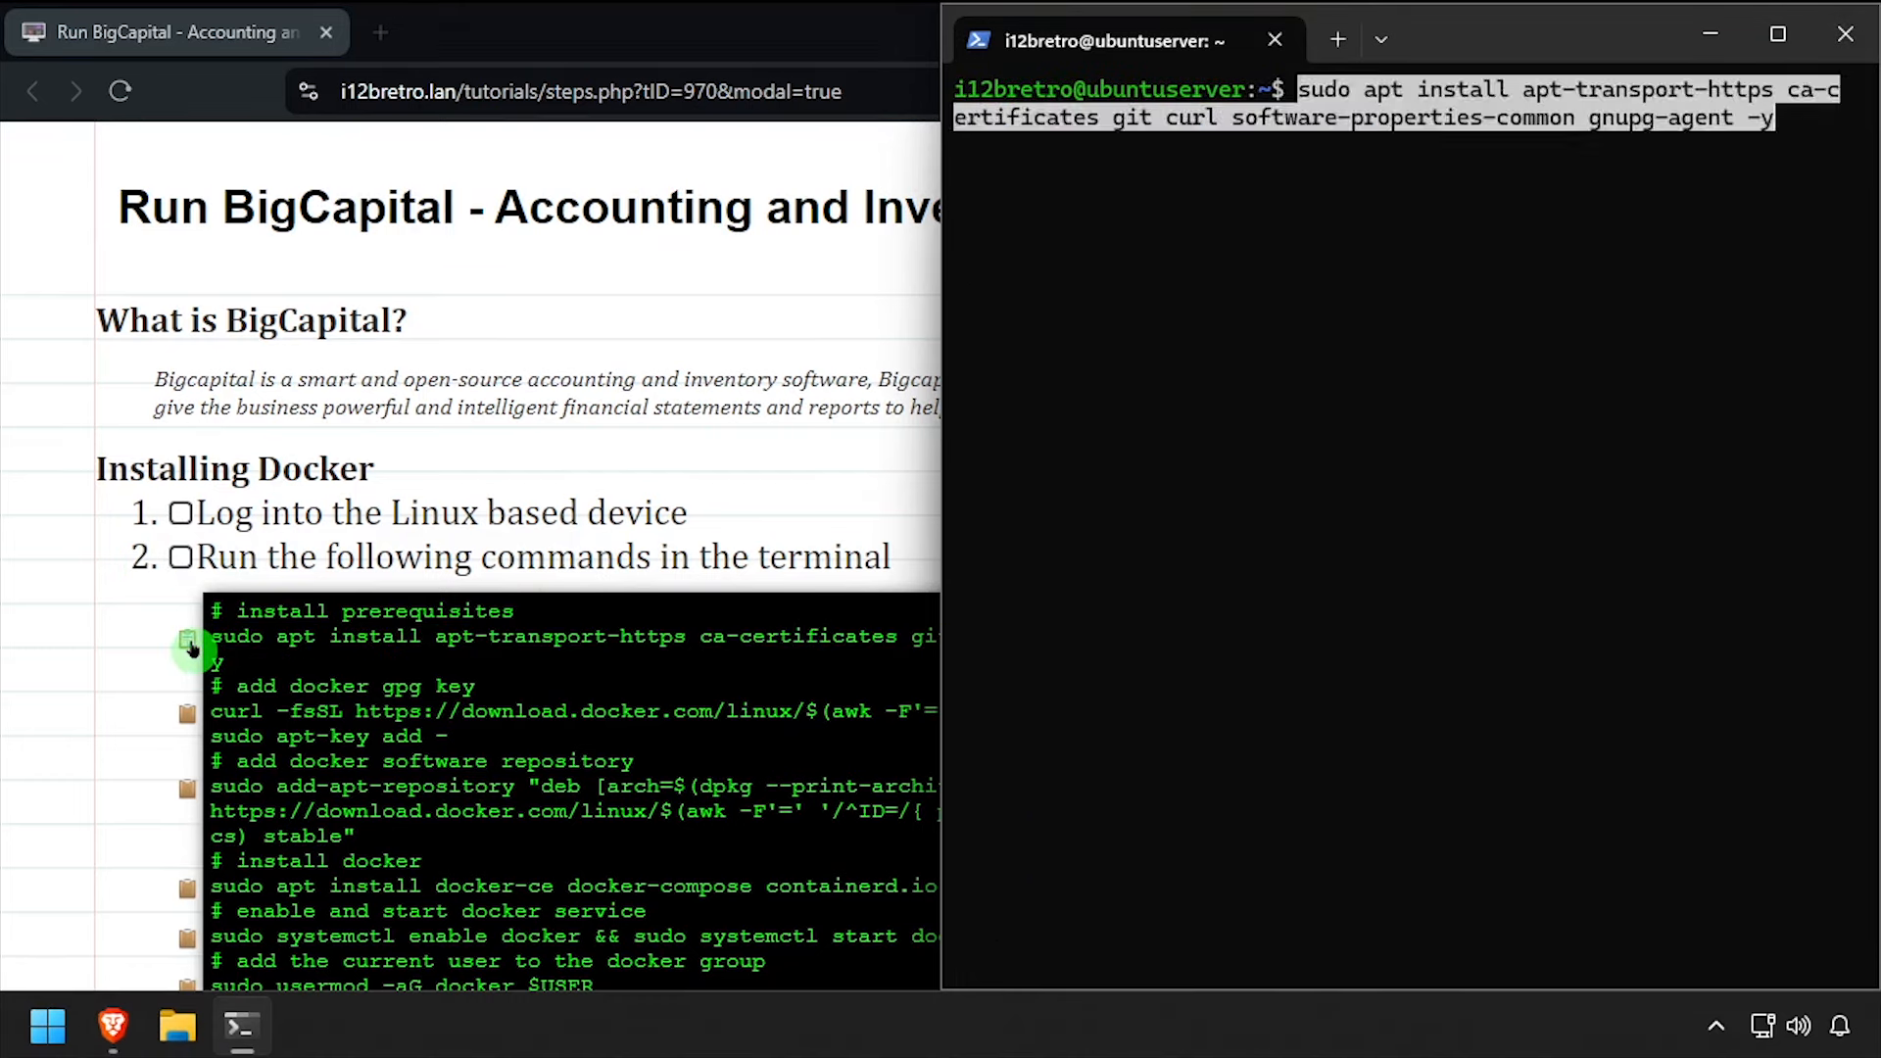
key("Return")
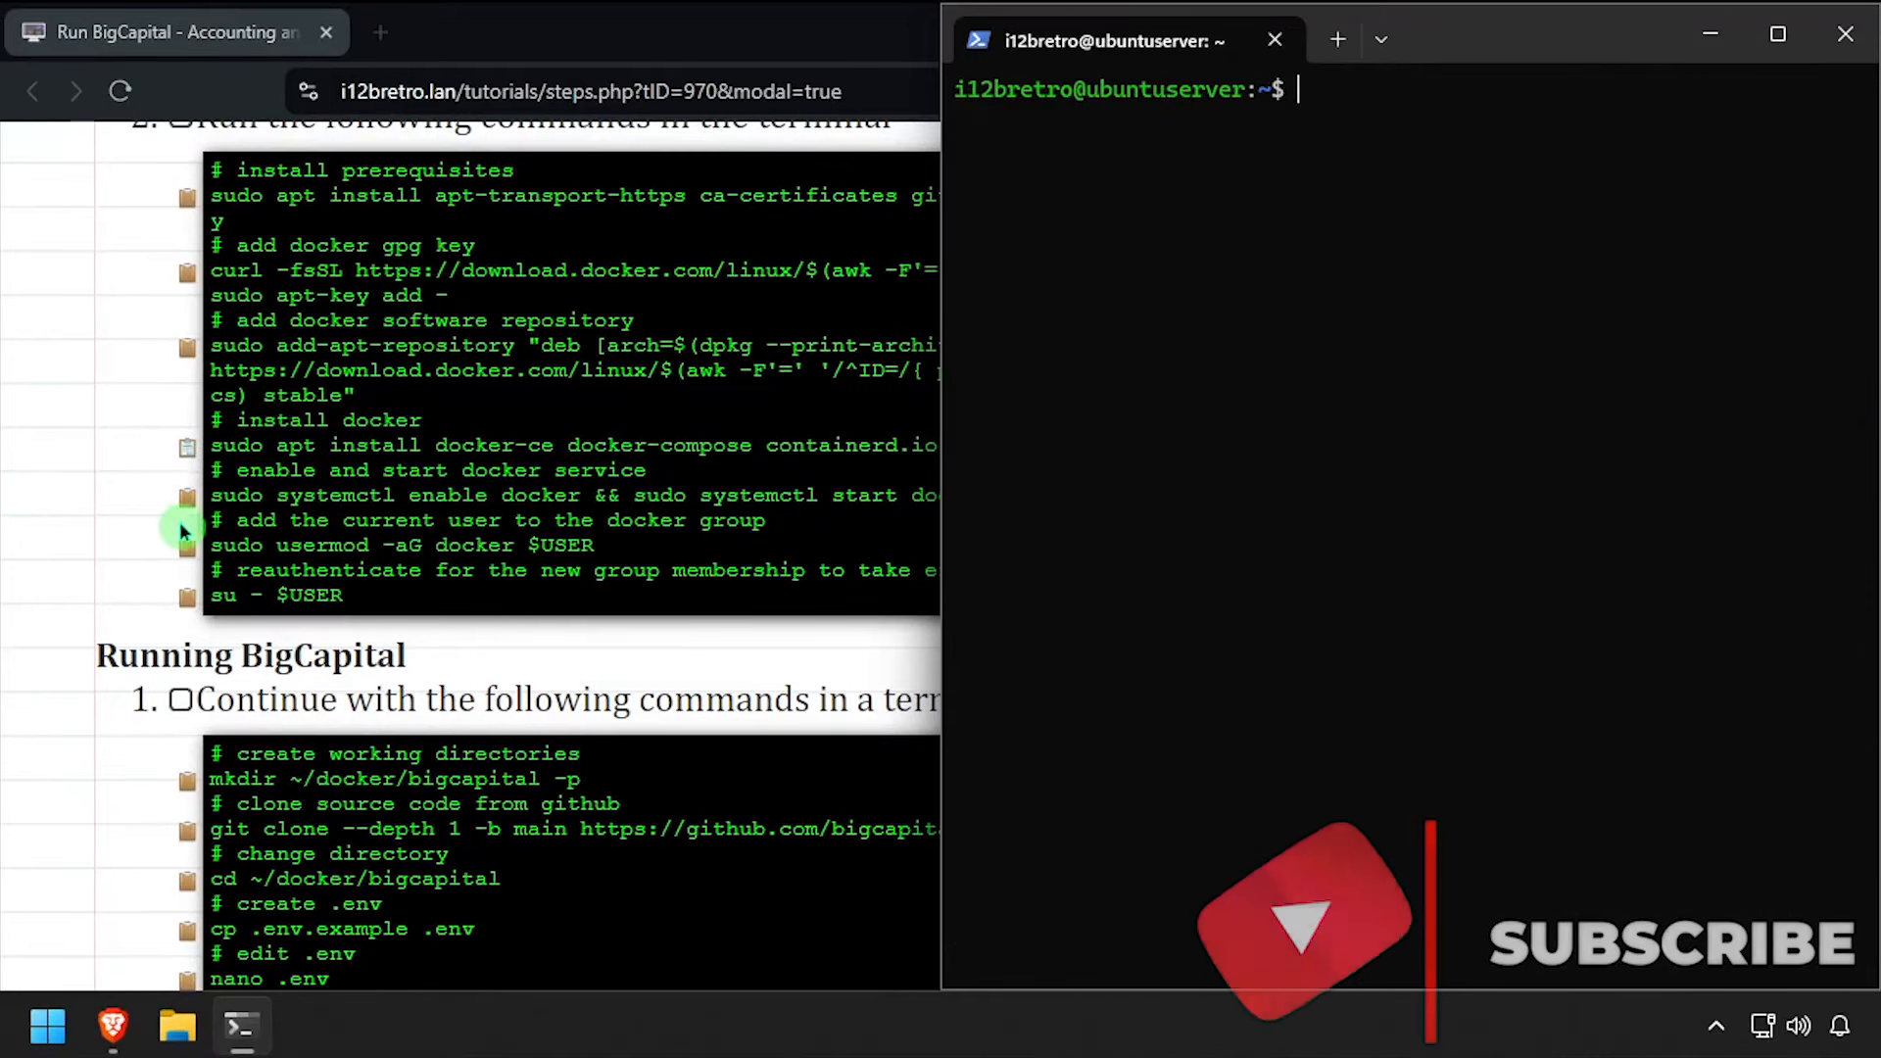
left_click(188, 496)
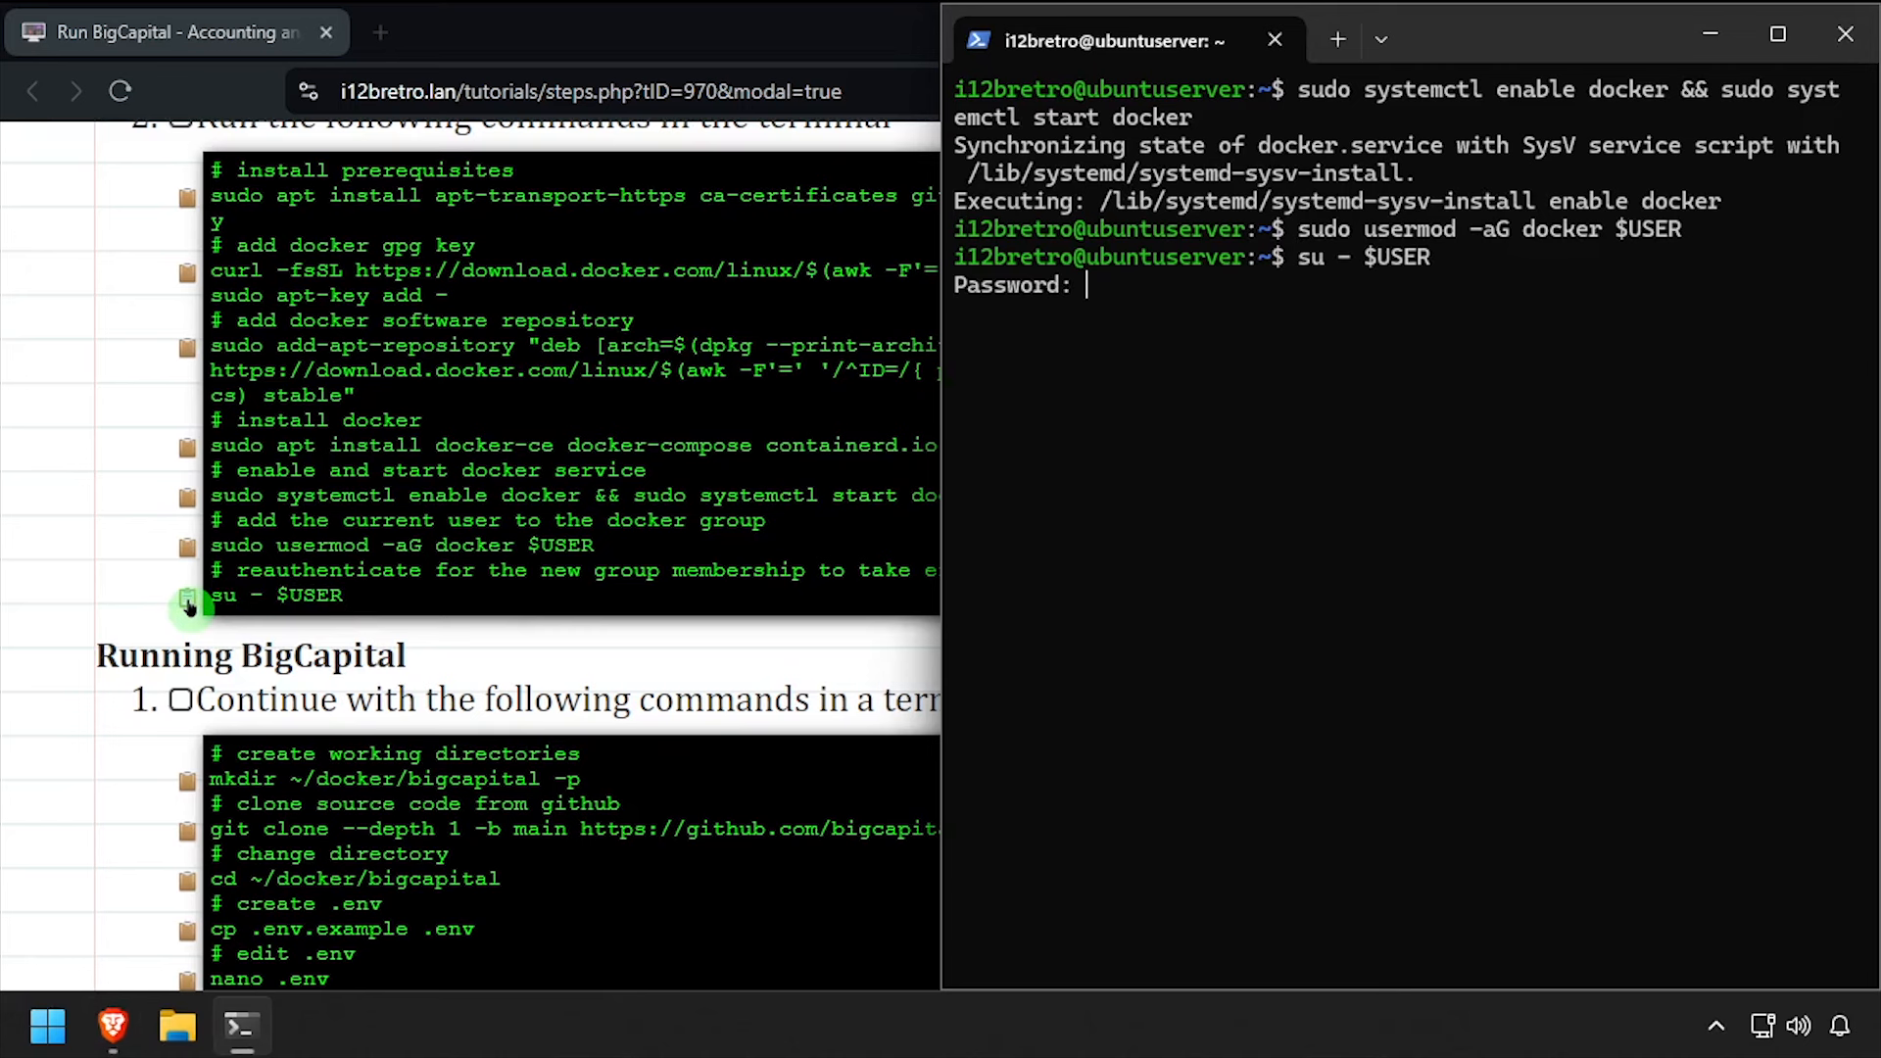
key("Return")
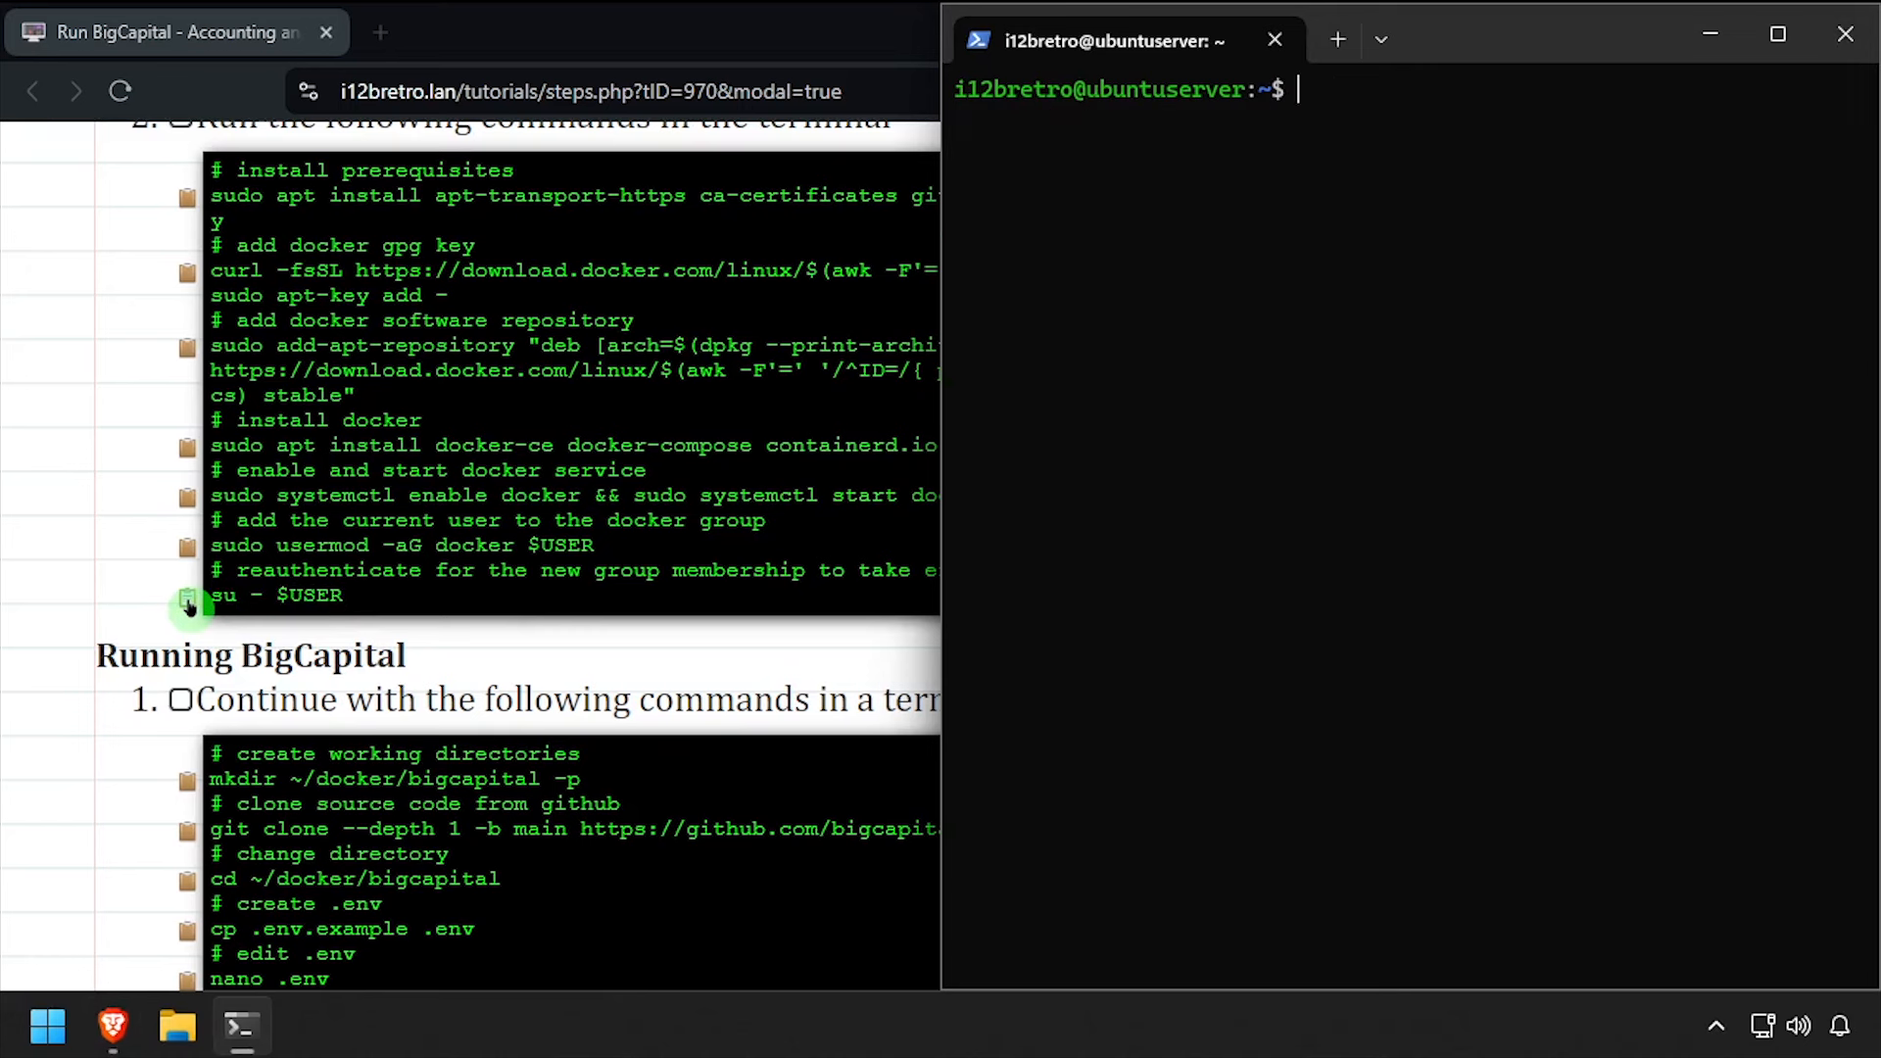
Run the Running BigCapital command block to fetch the source and open .env in nano.
scroll("down", 3)
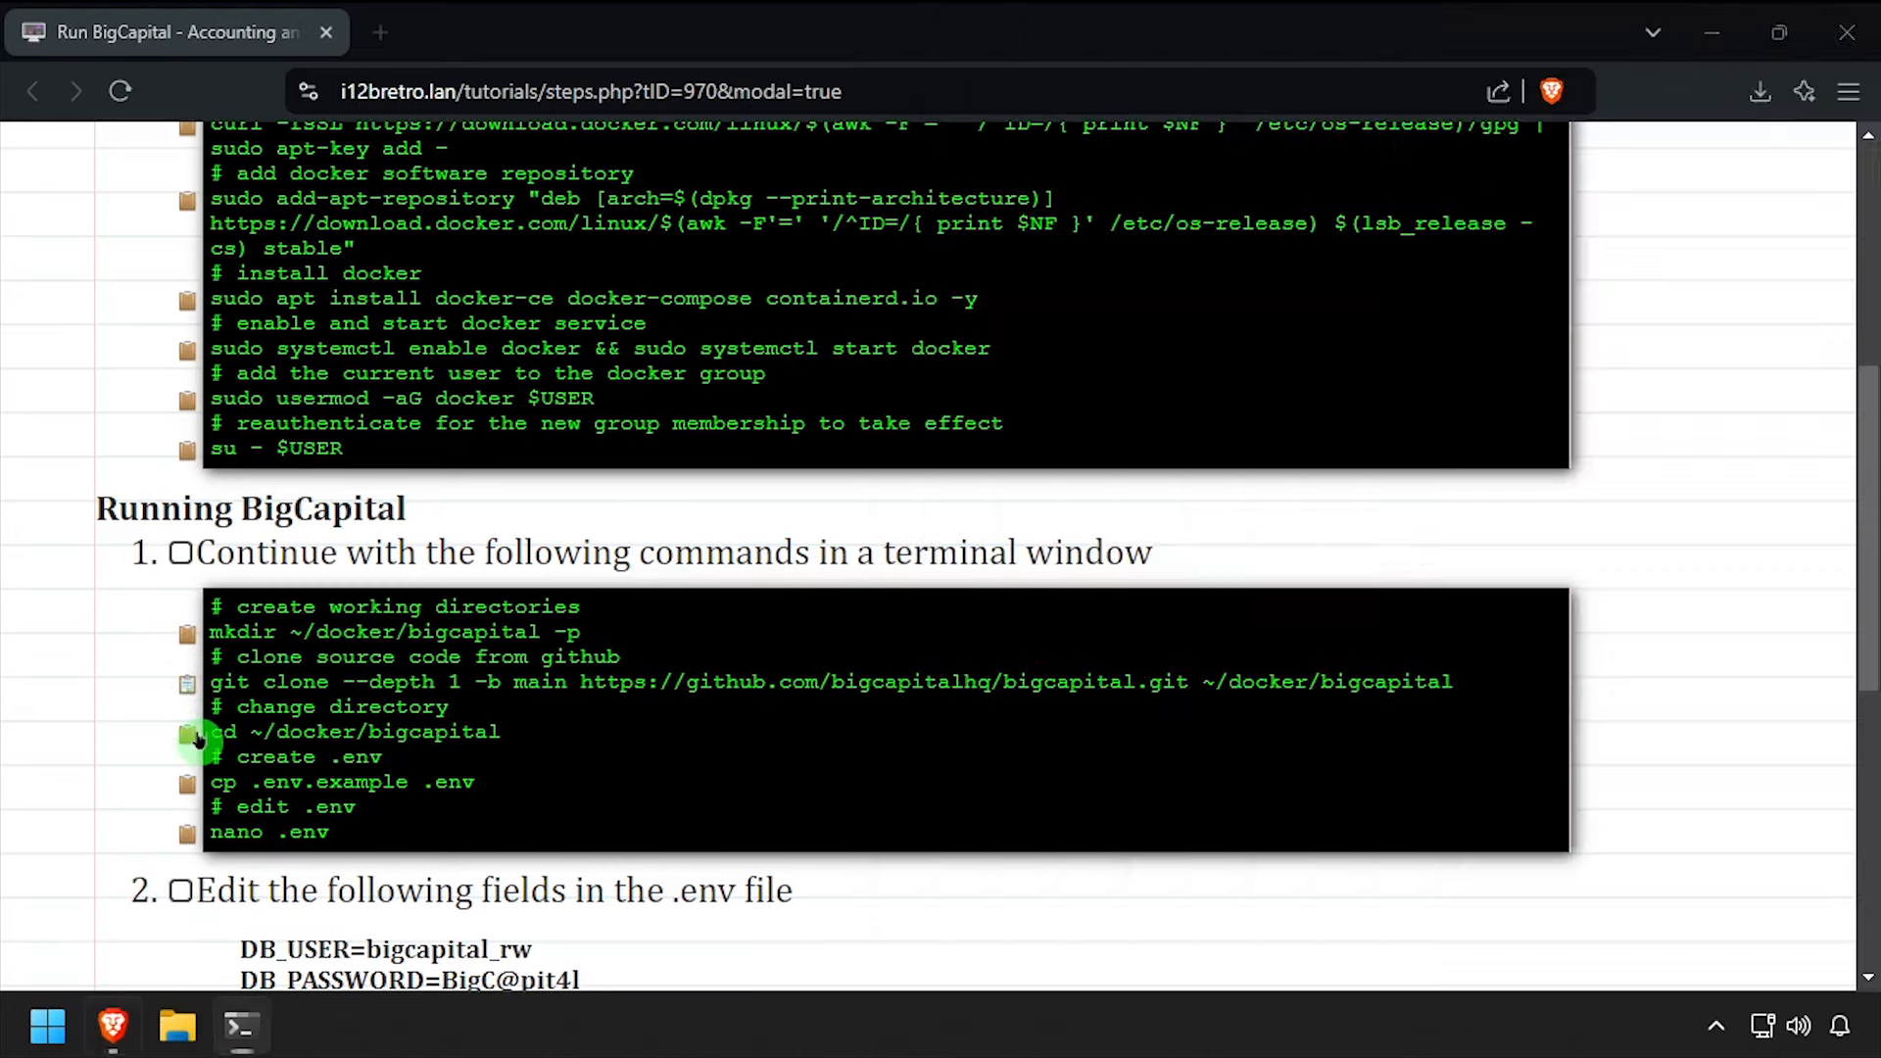
left_click(239, 1027)
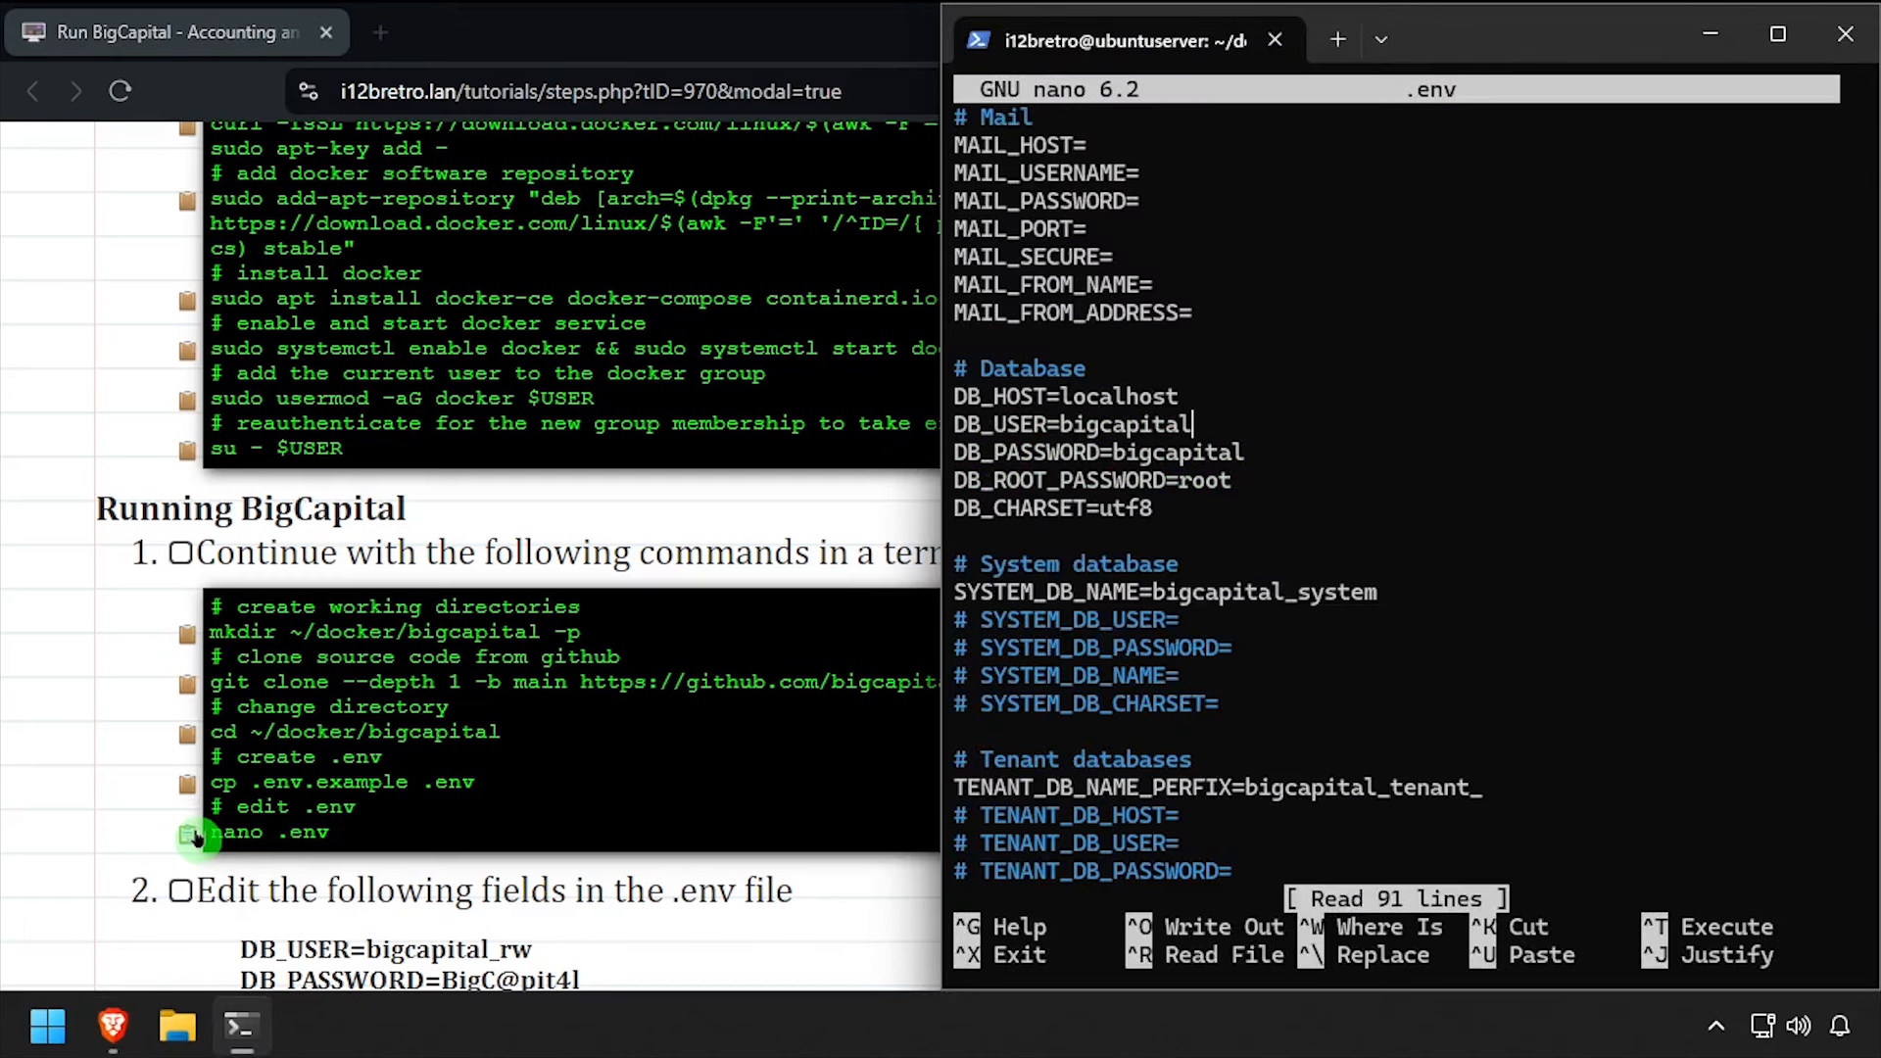
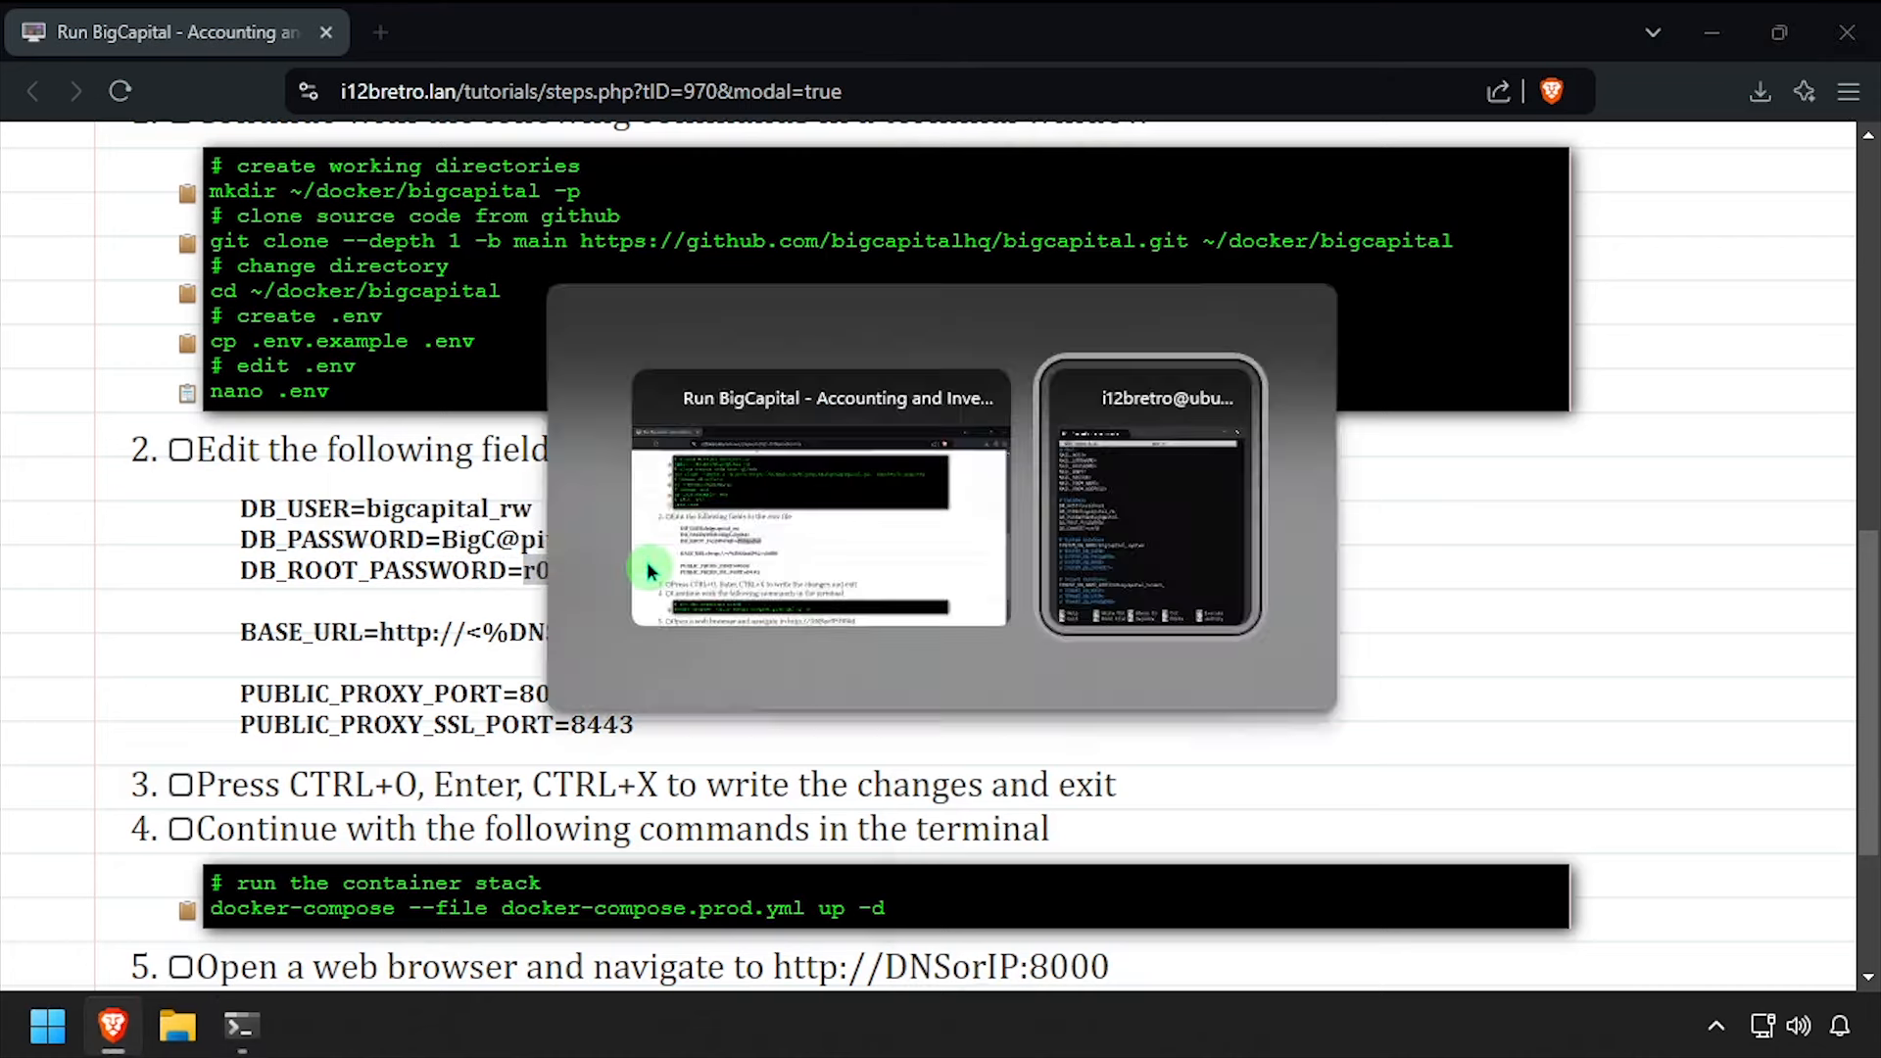
left_click(1146, 504)
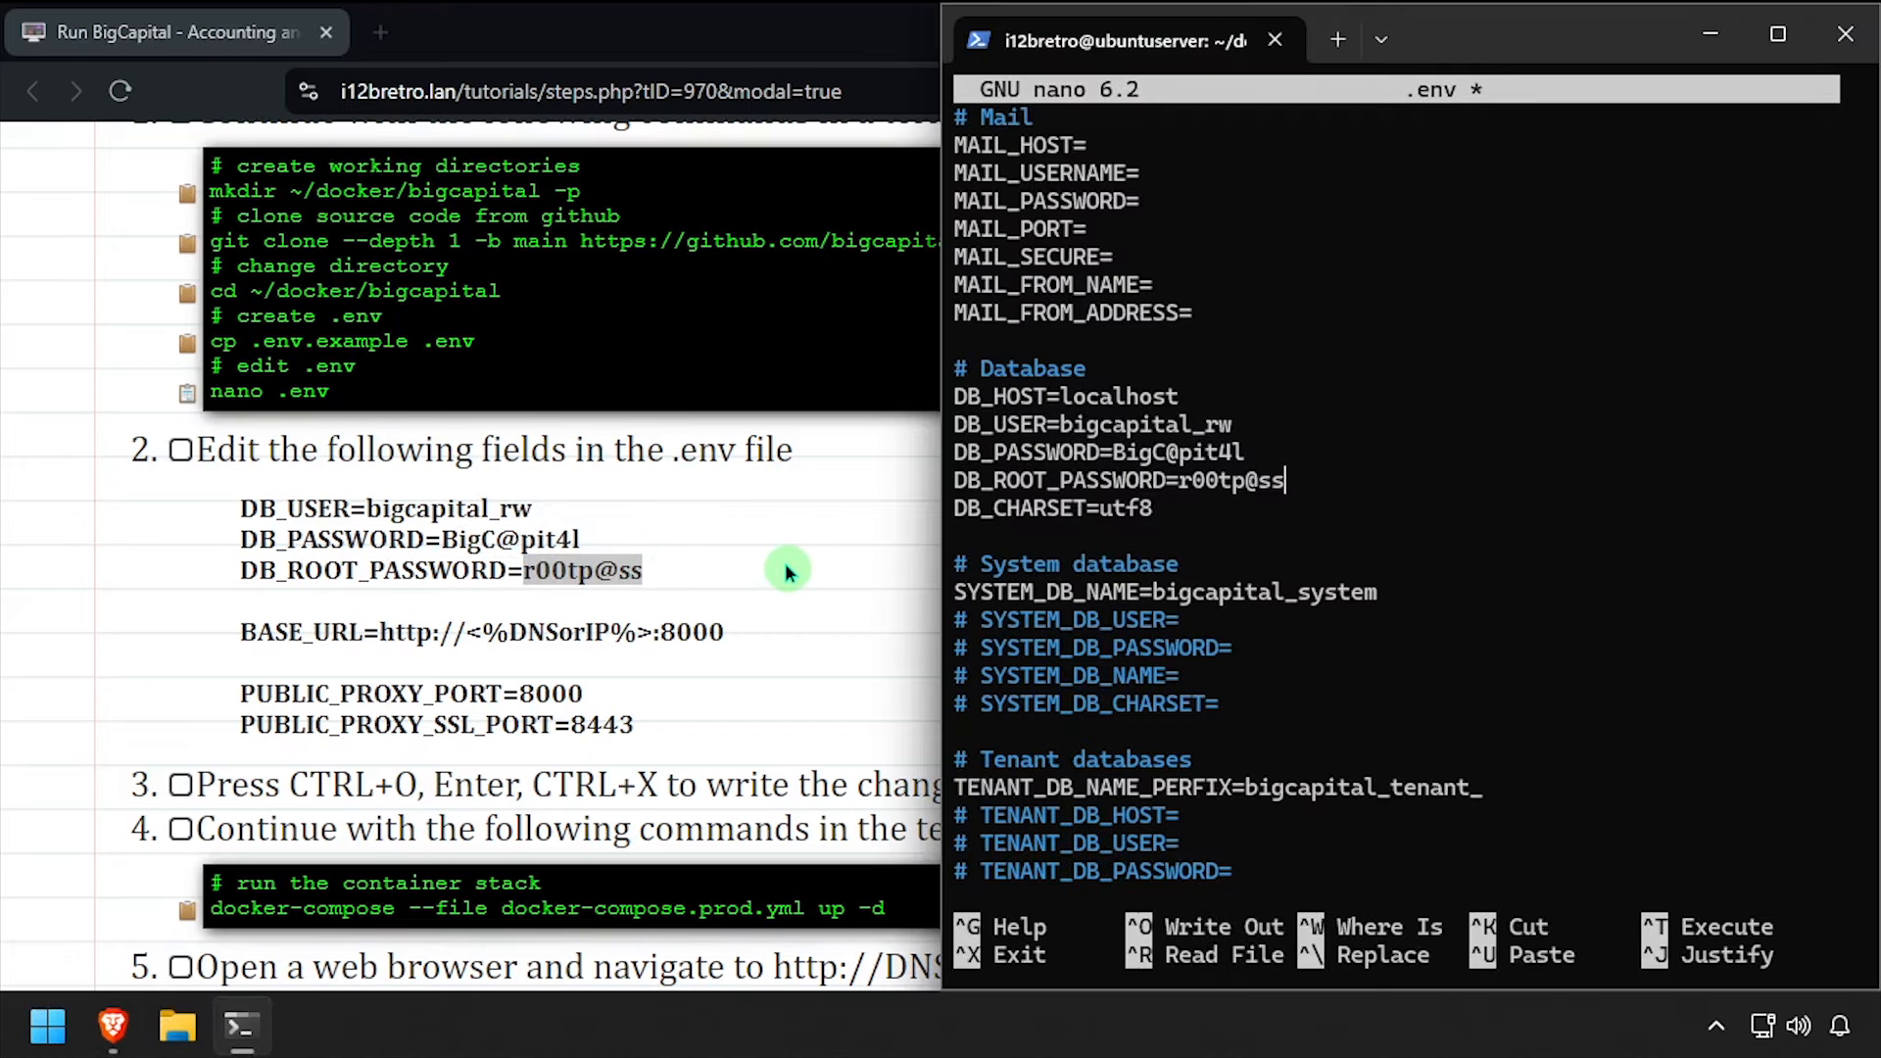
scroll("down", 3)
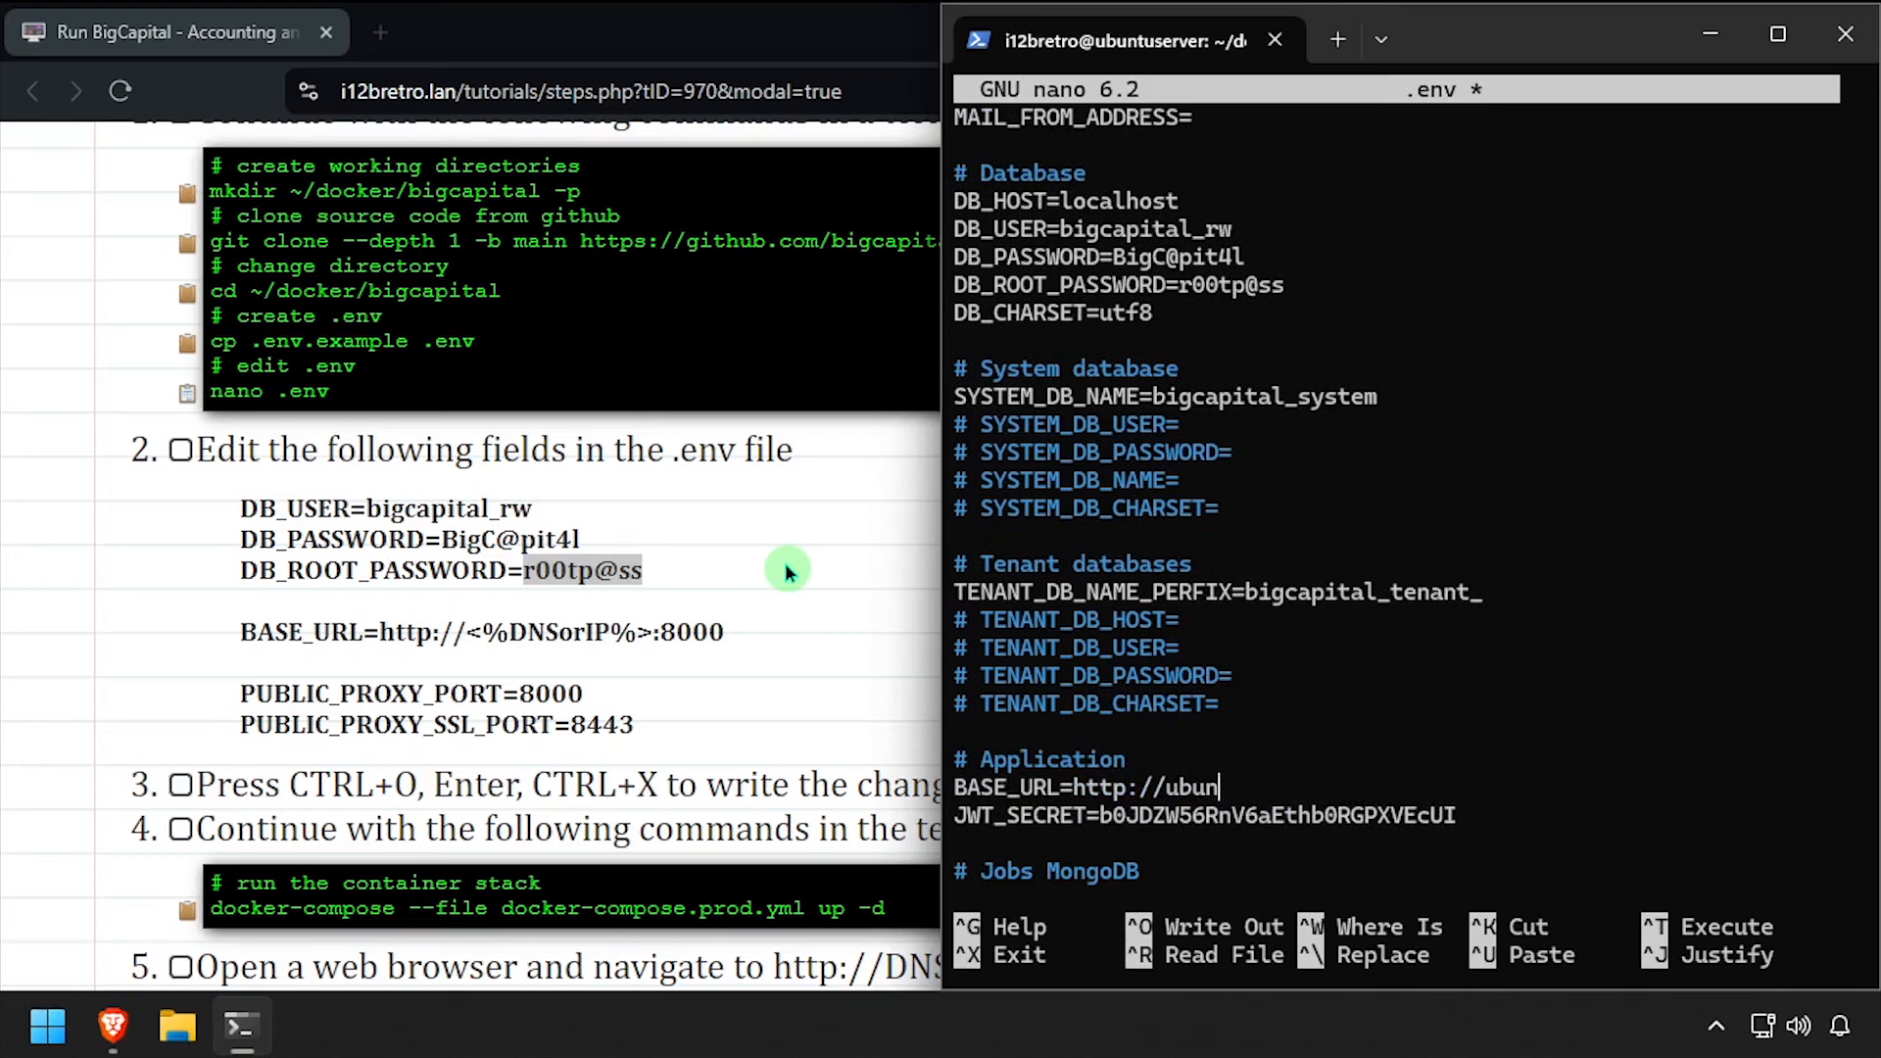
type("tuserver.local")
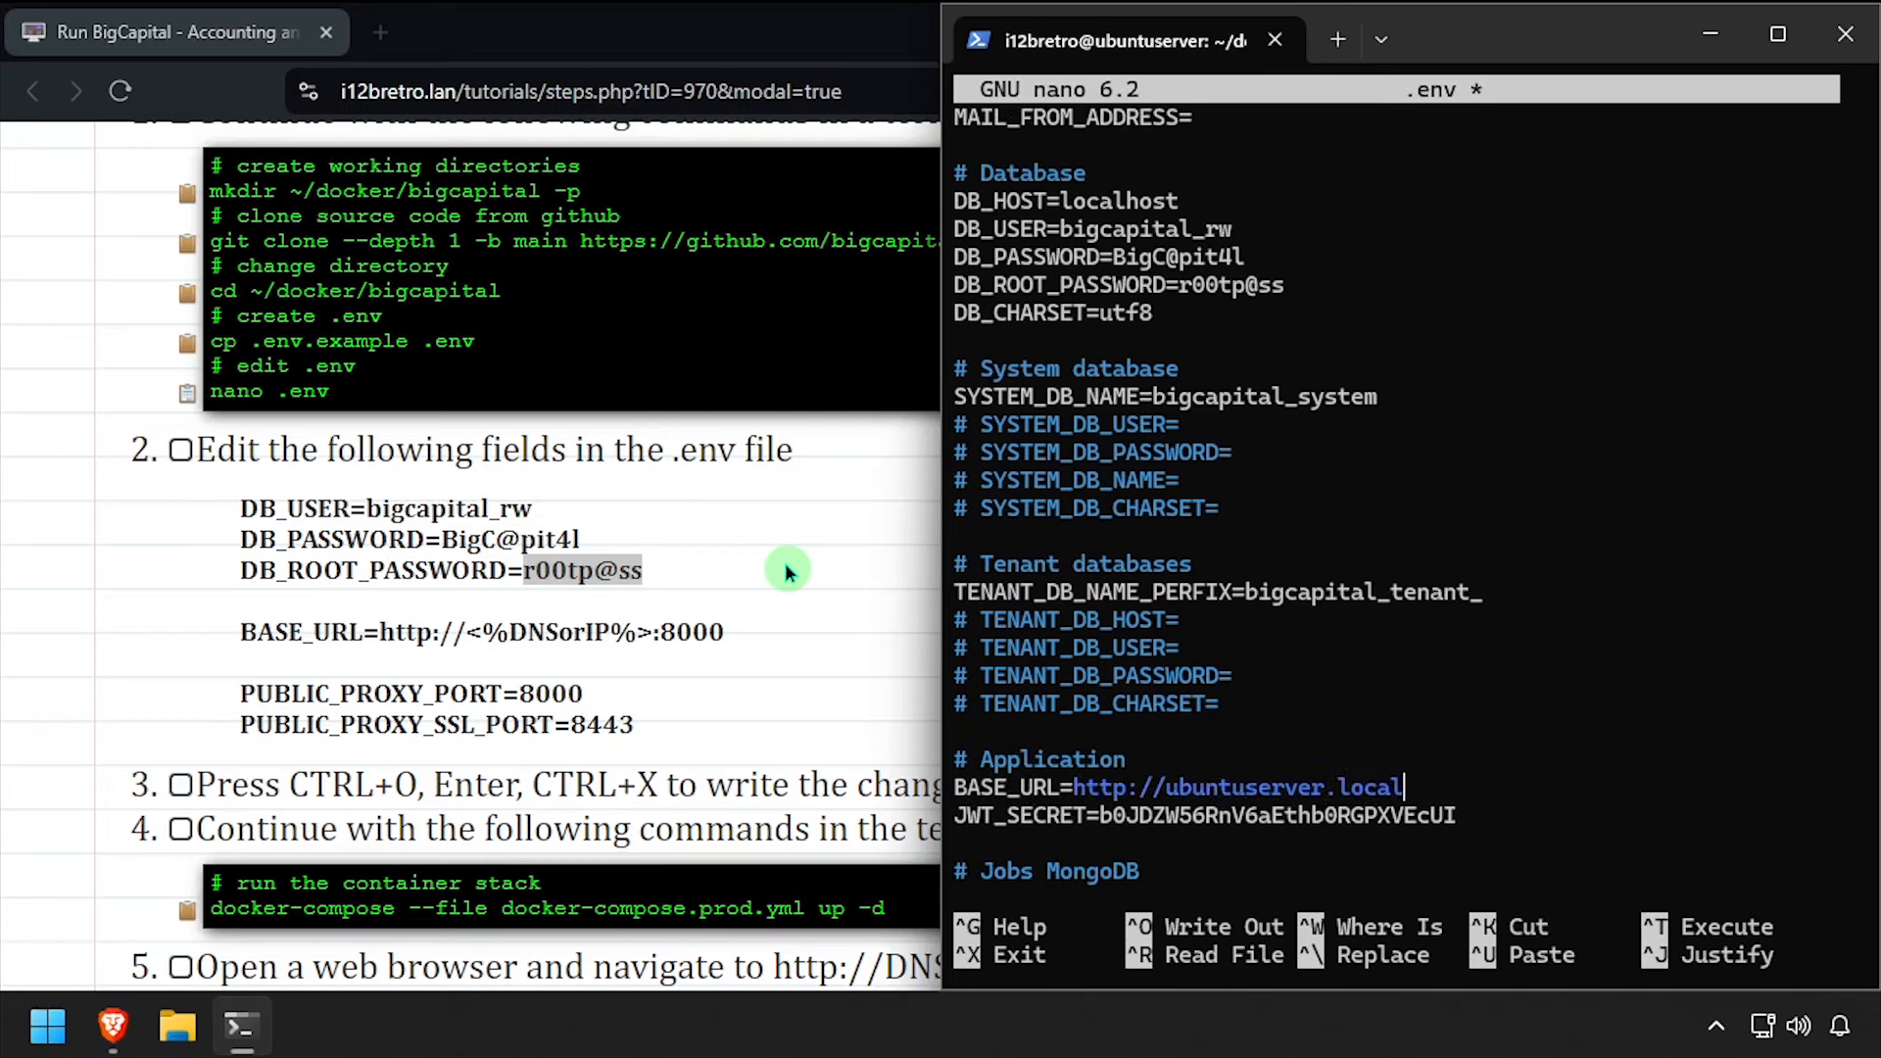
type(":8000")
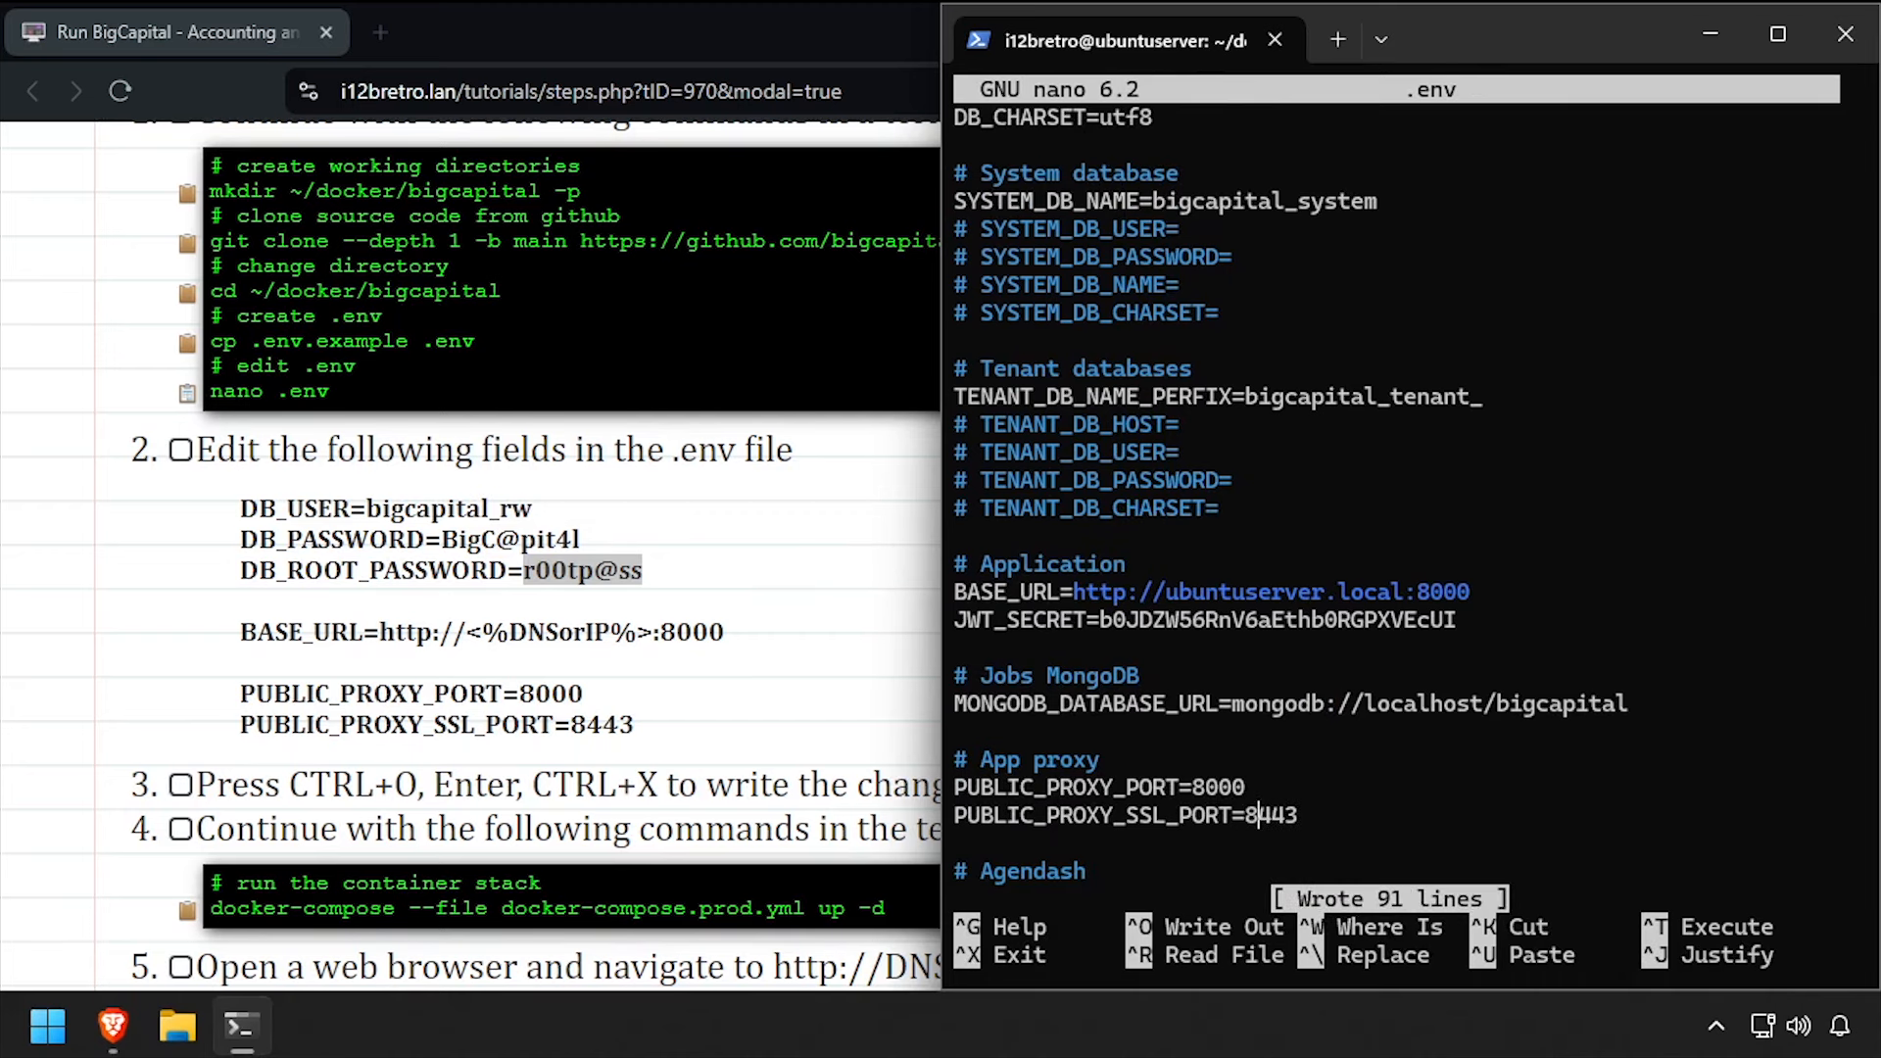
key("ctrl+x")
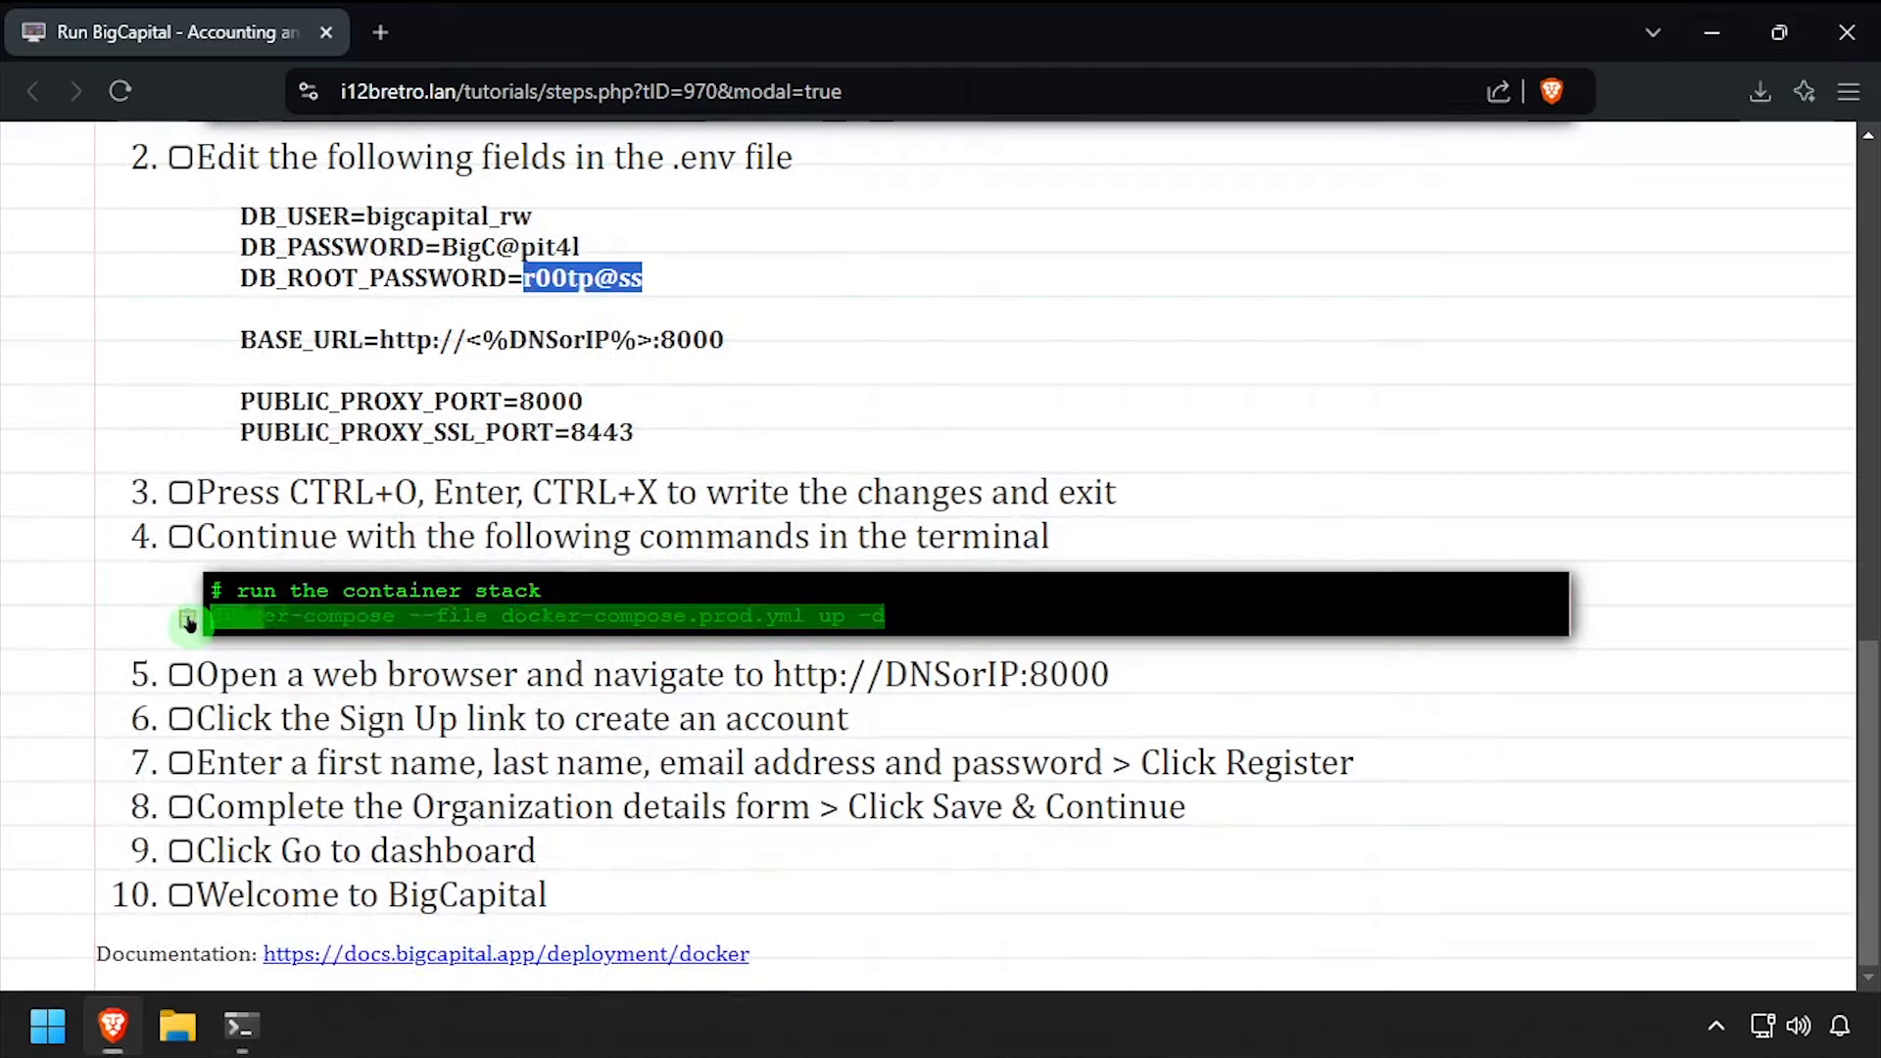
Copy the docker-compose command that starts the container stack.
left_click(239, 1025)
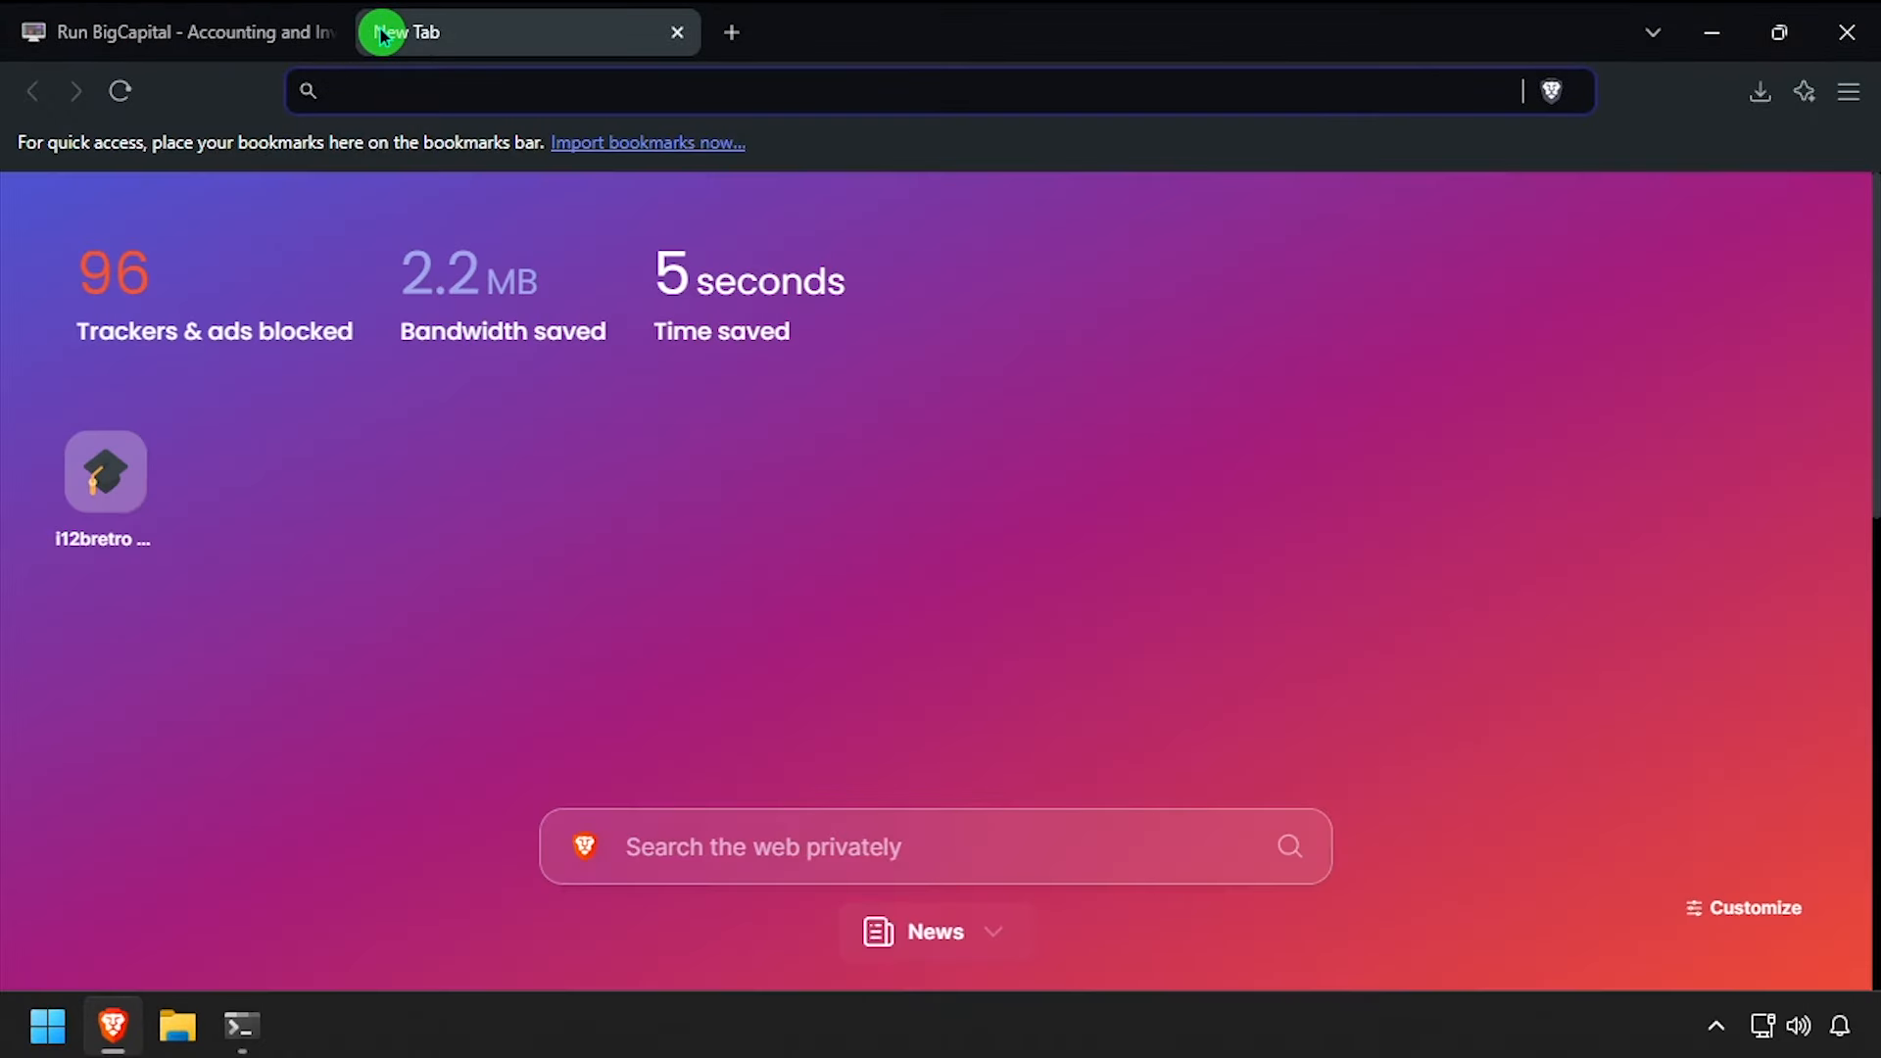
type("http://ubuntuser")
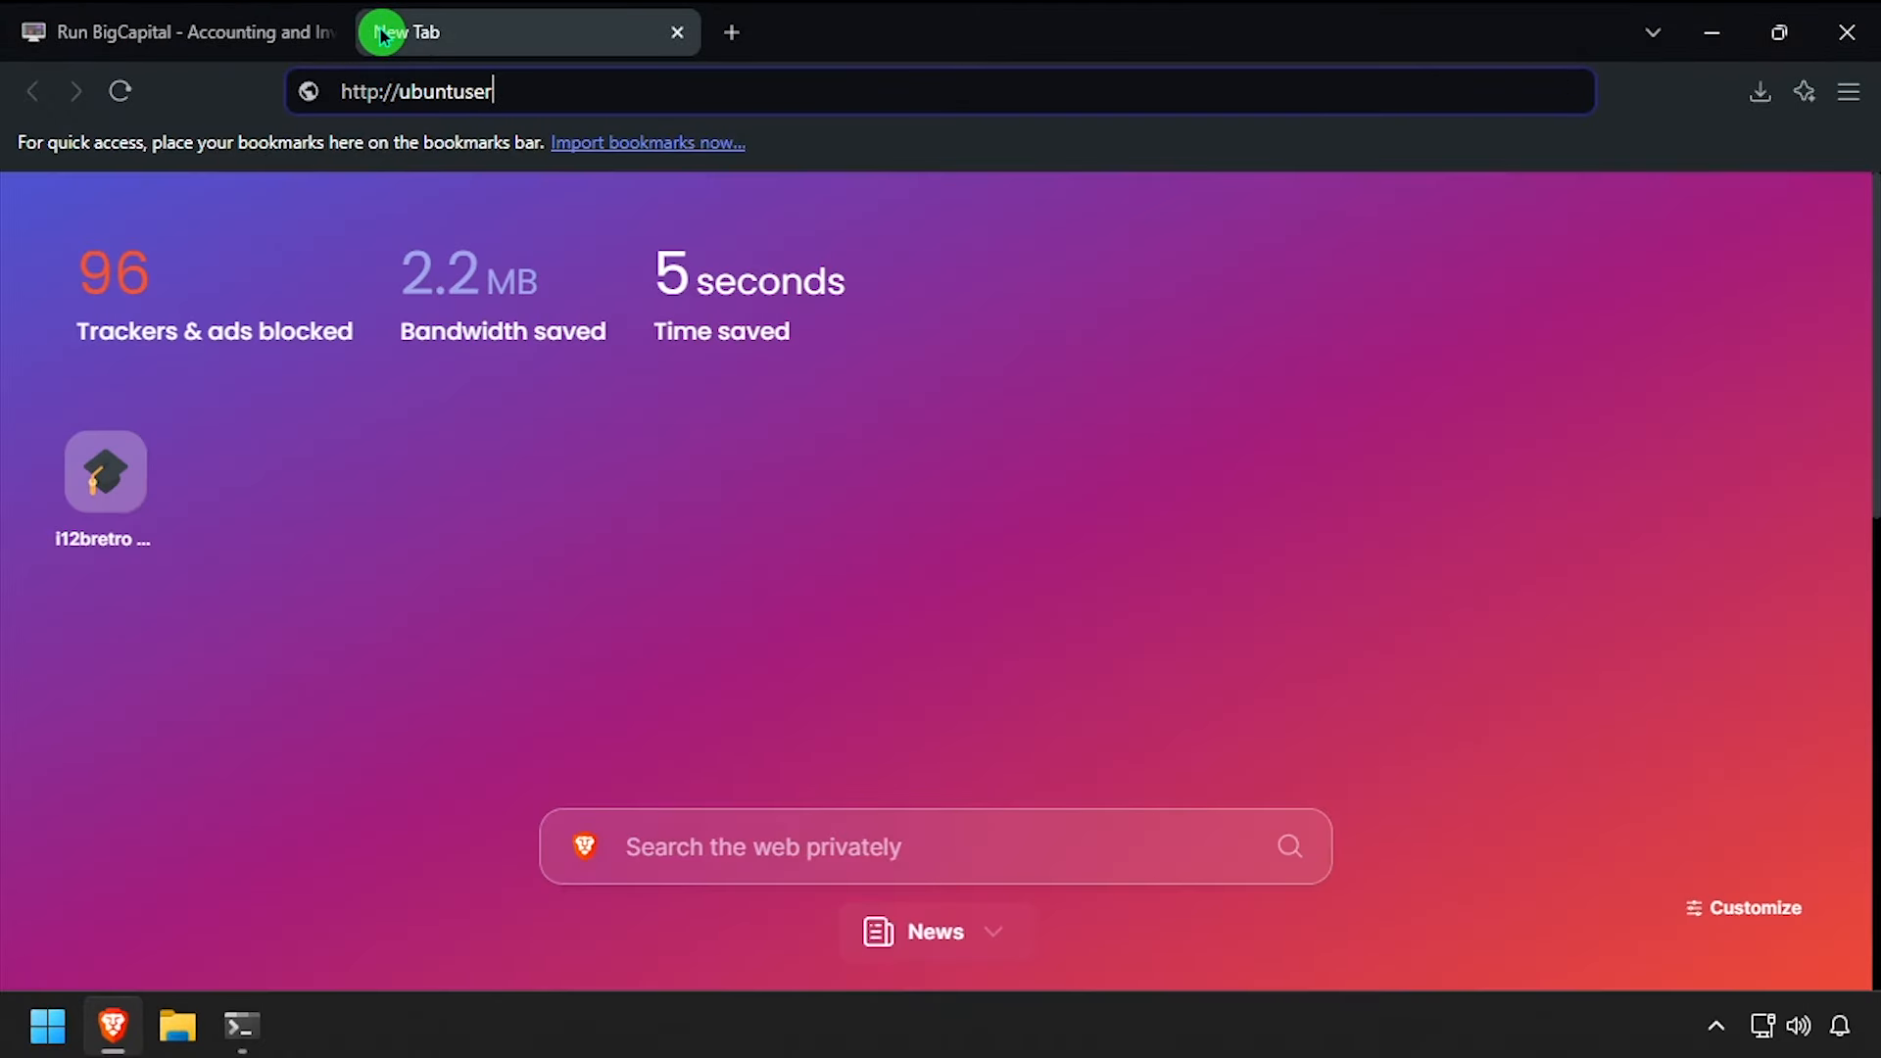
key("Return")
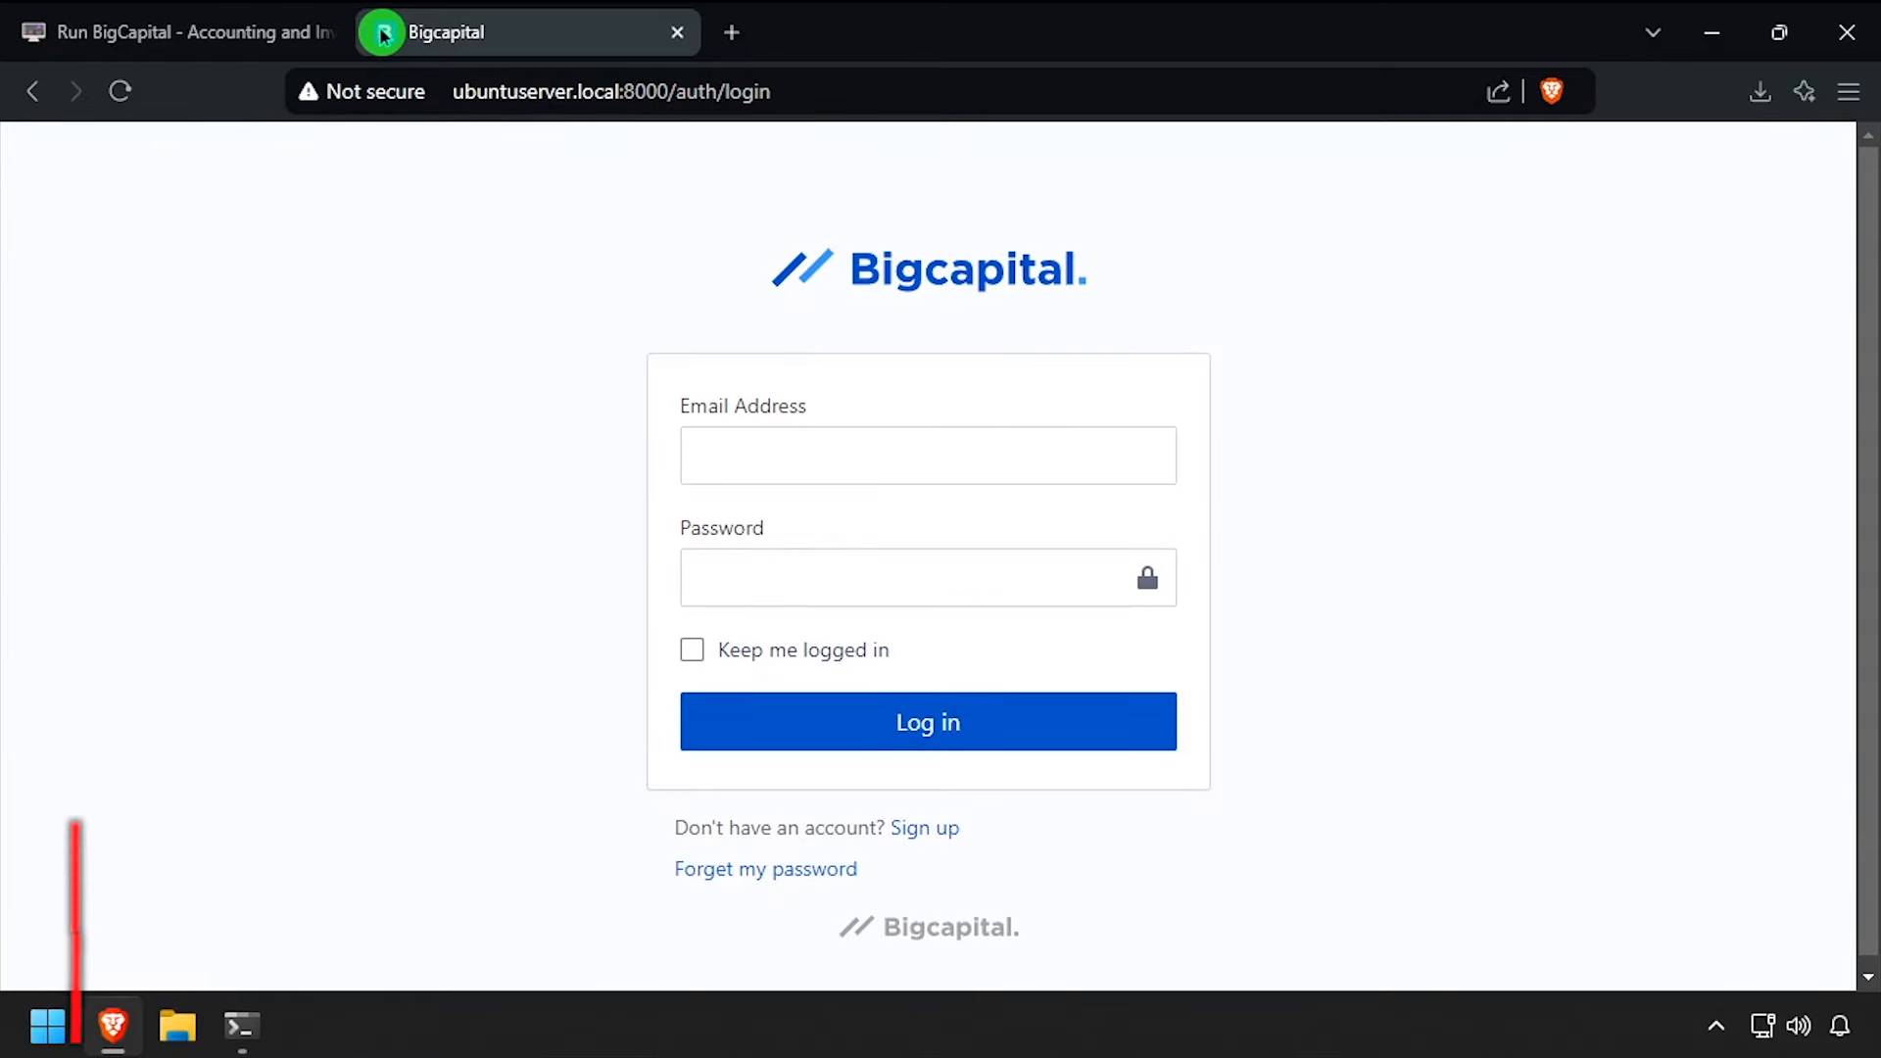
left_click(923, 827)
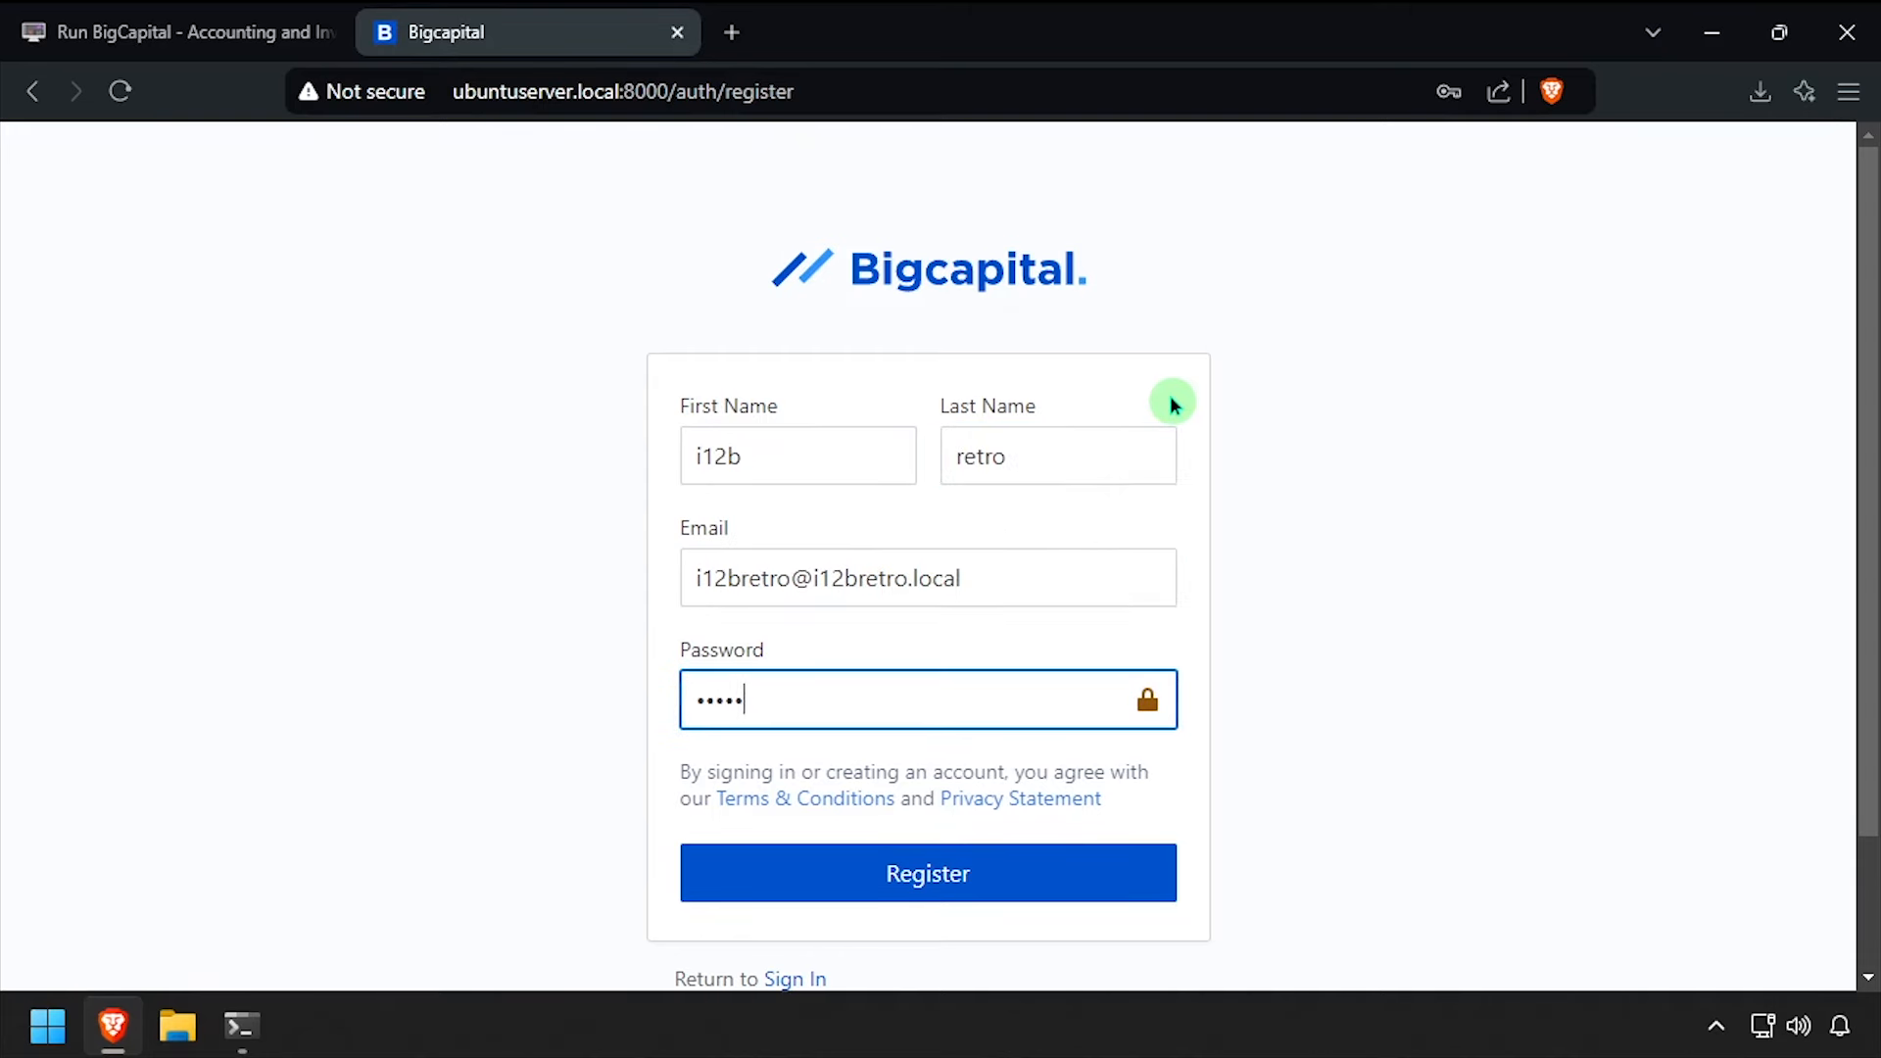
left_click(927, 874)
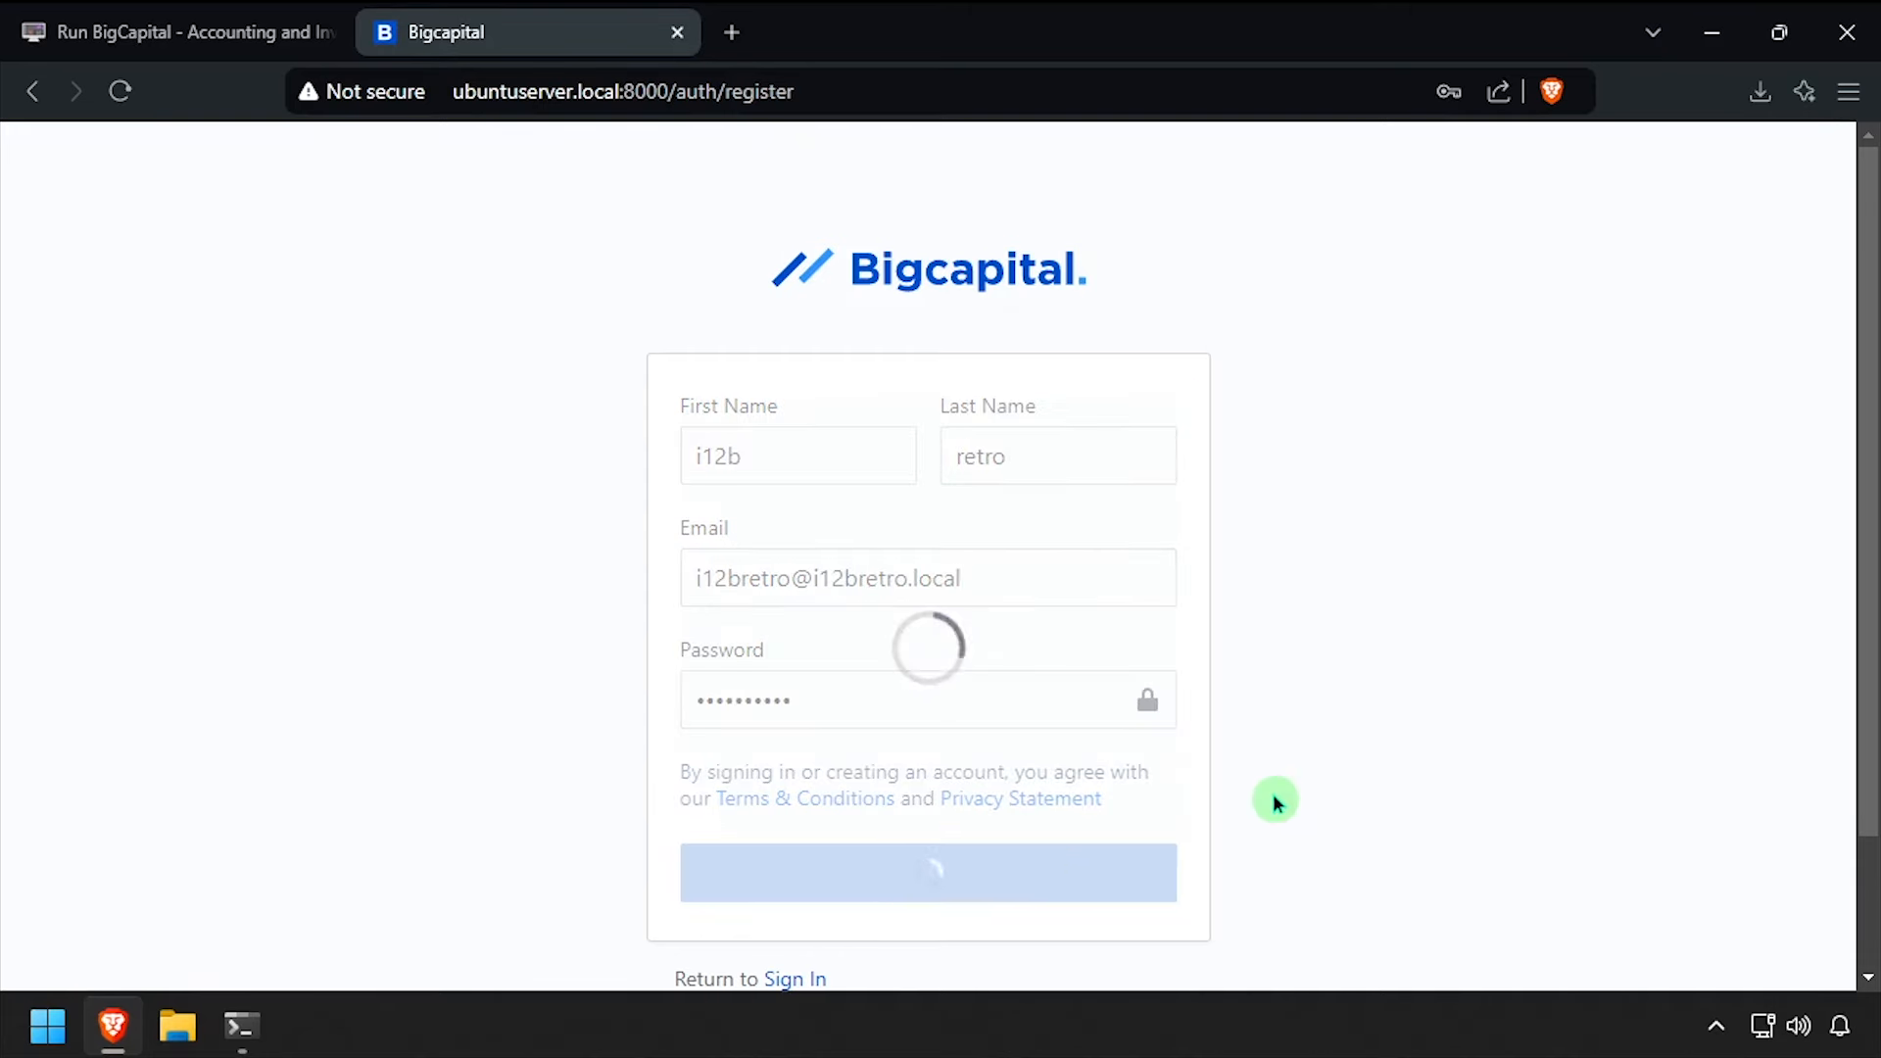
left_click(926, 872)
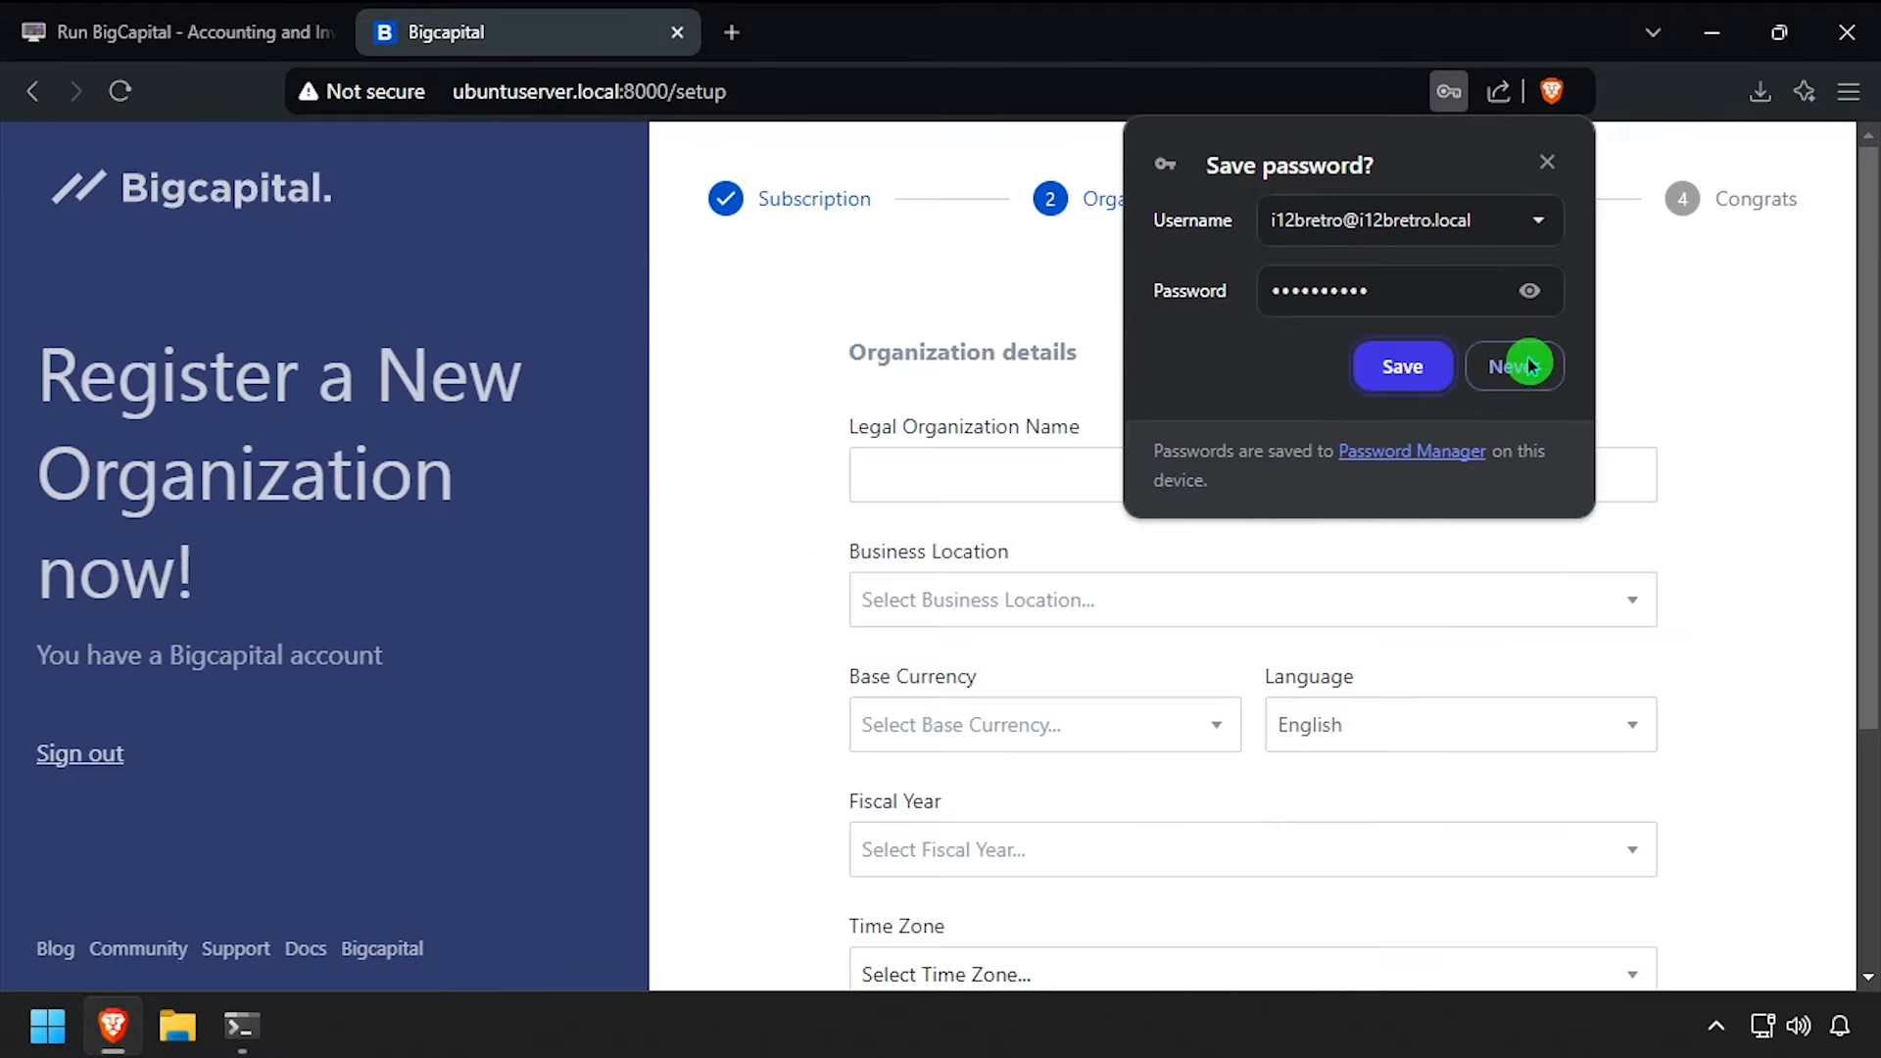
Decline saving the password, name the organization 'i12bertro demo' and locate it in the United States.
left_click(1515, 367)
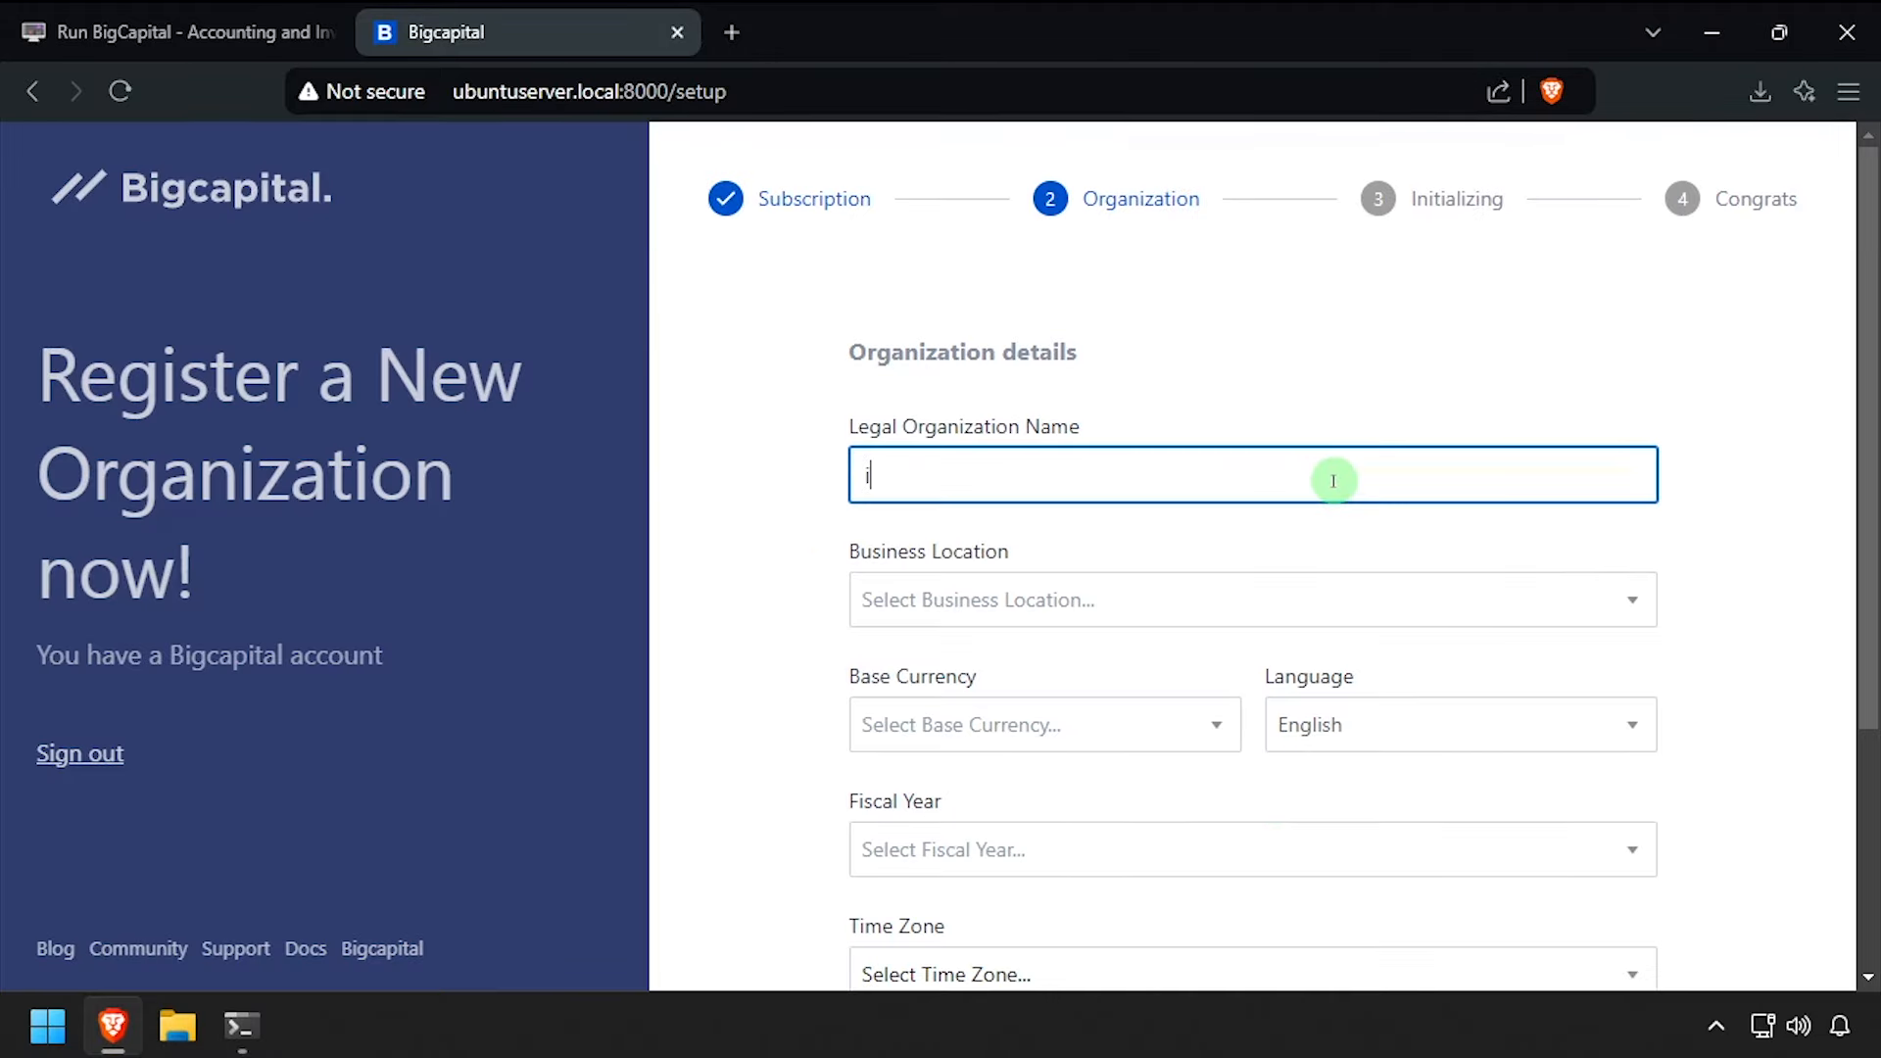
type("i12bertro demo")
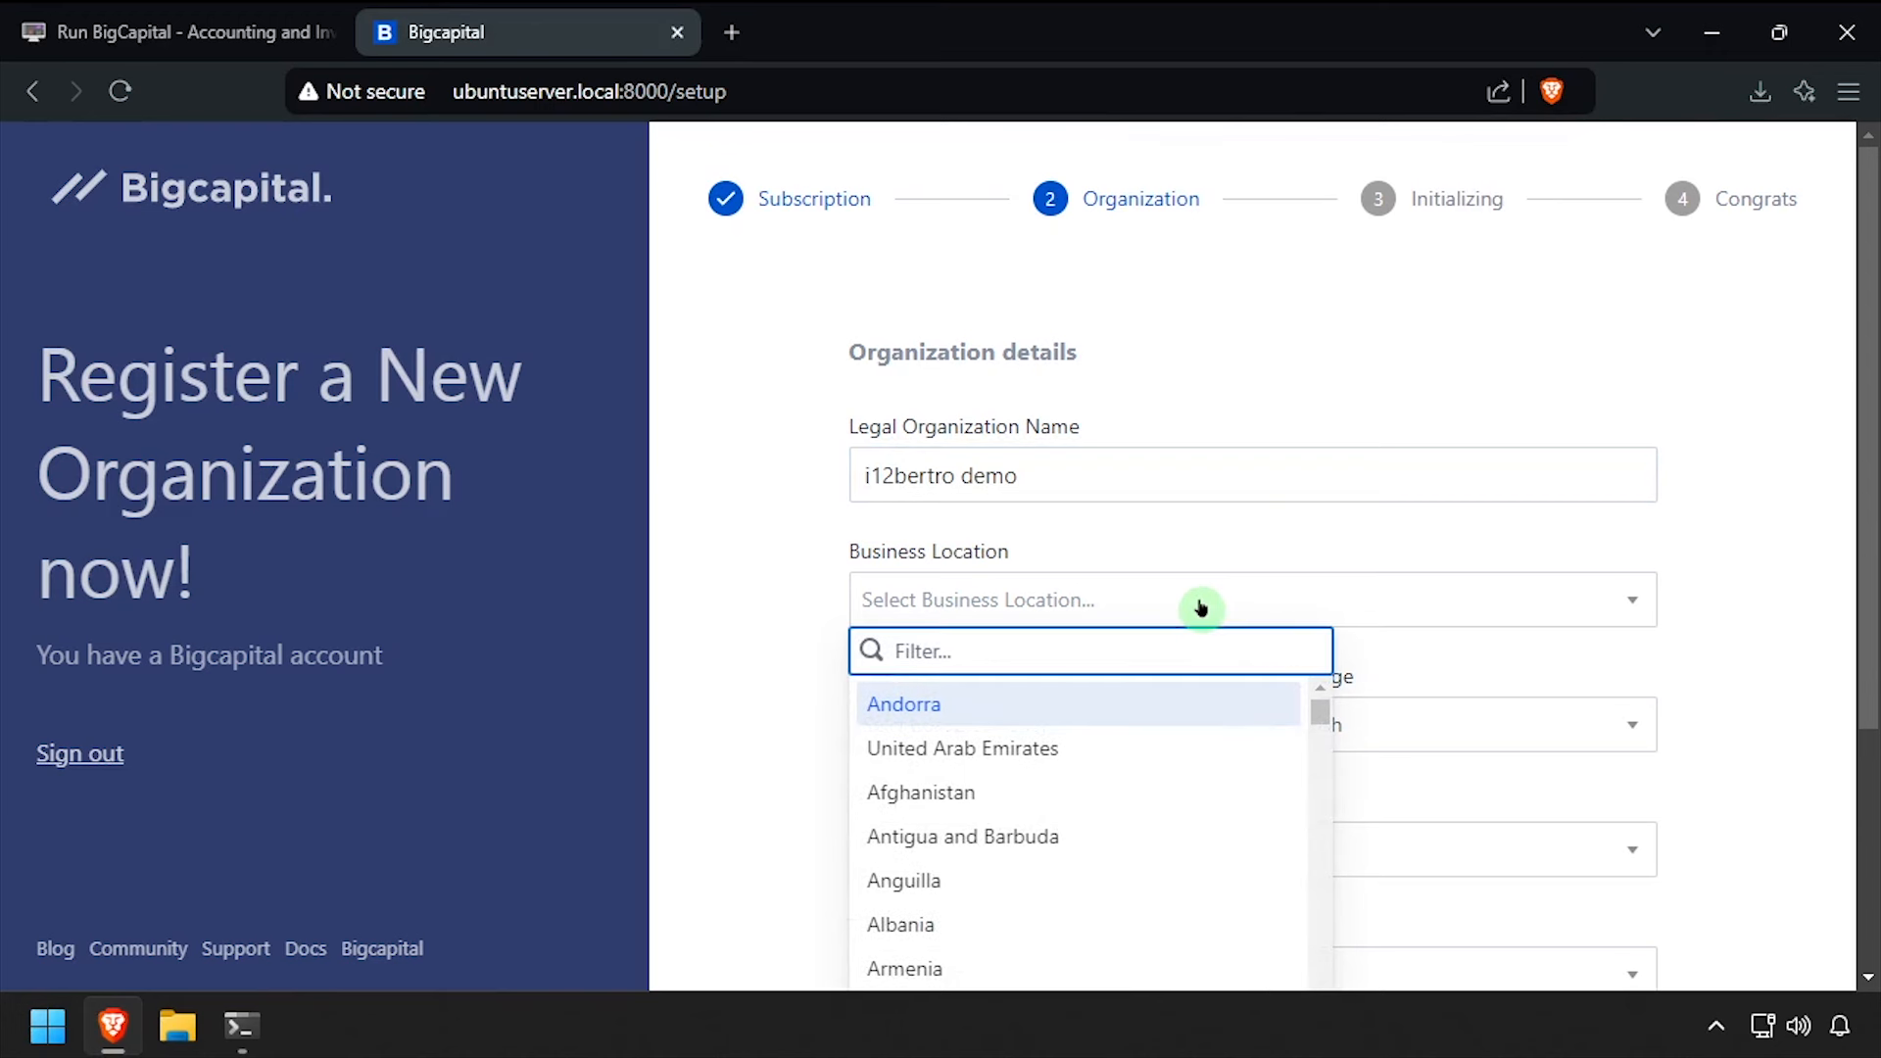
type("united st")
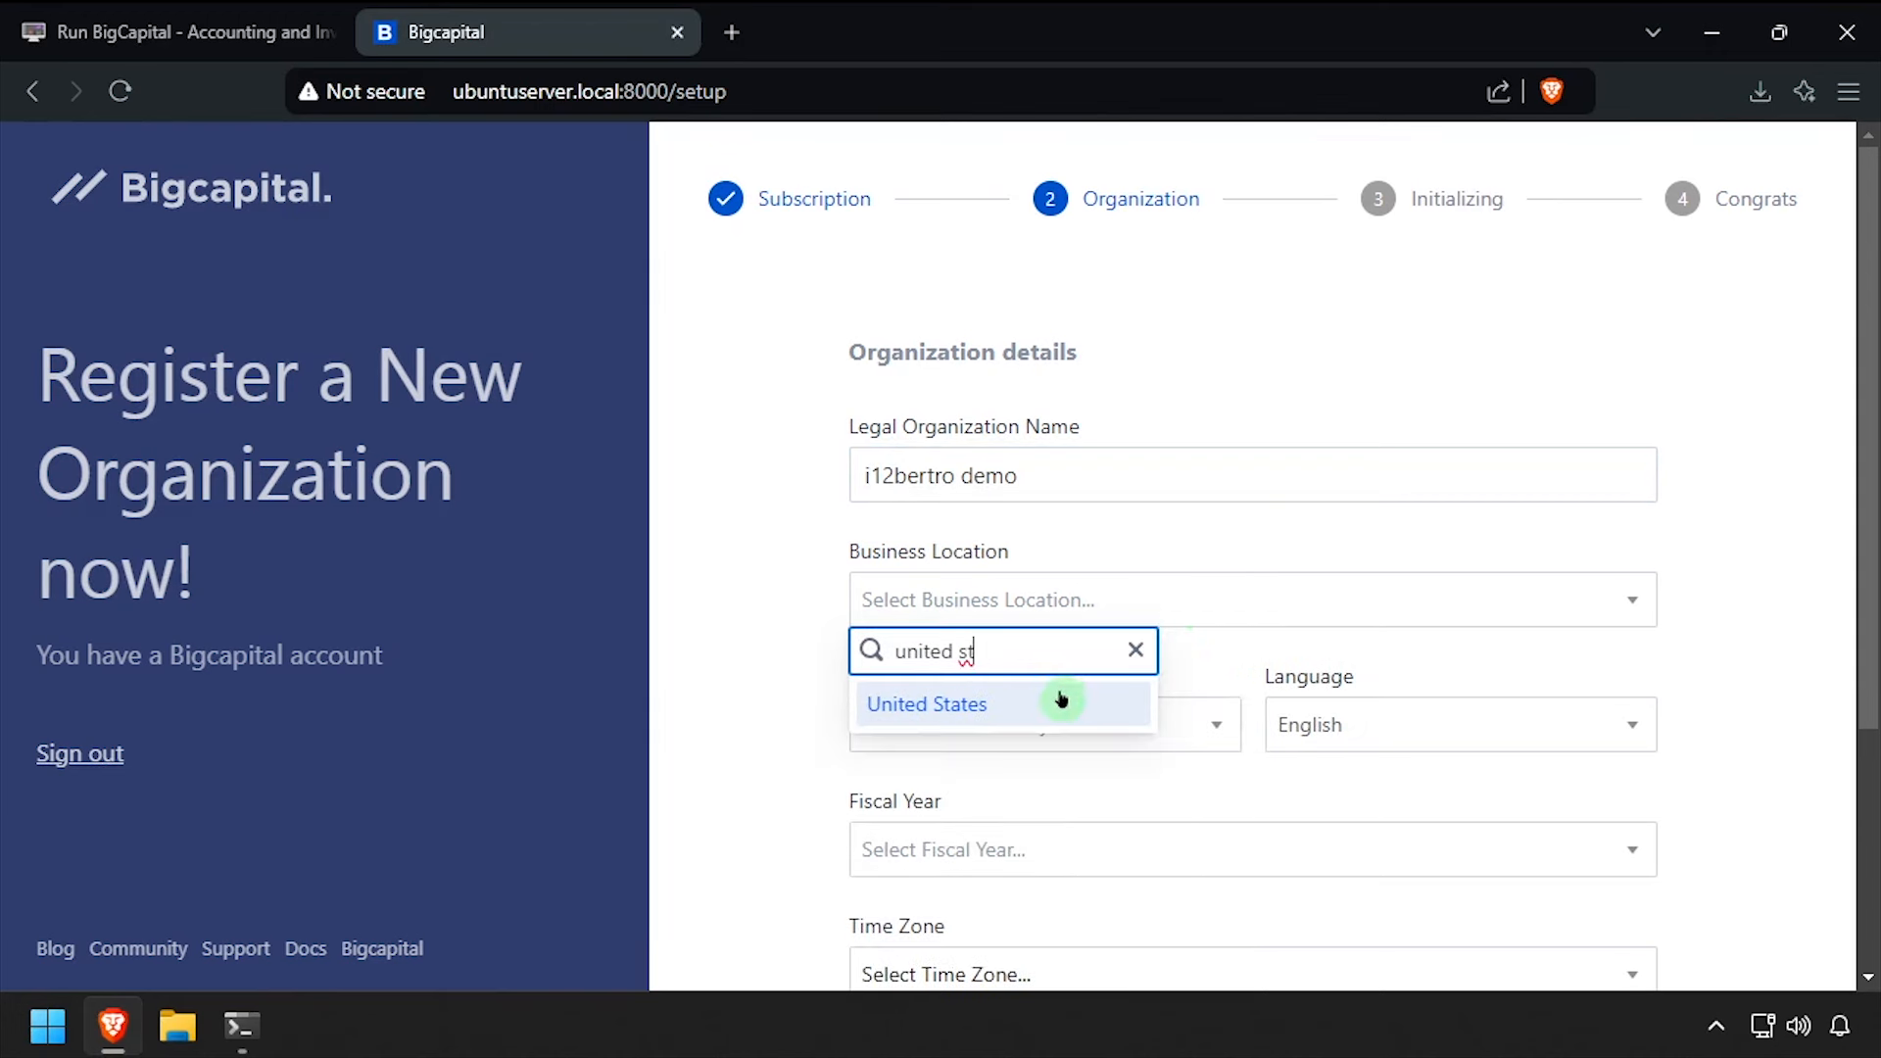
left_click(927, 704)
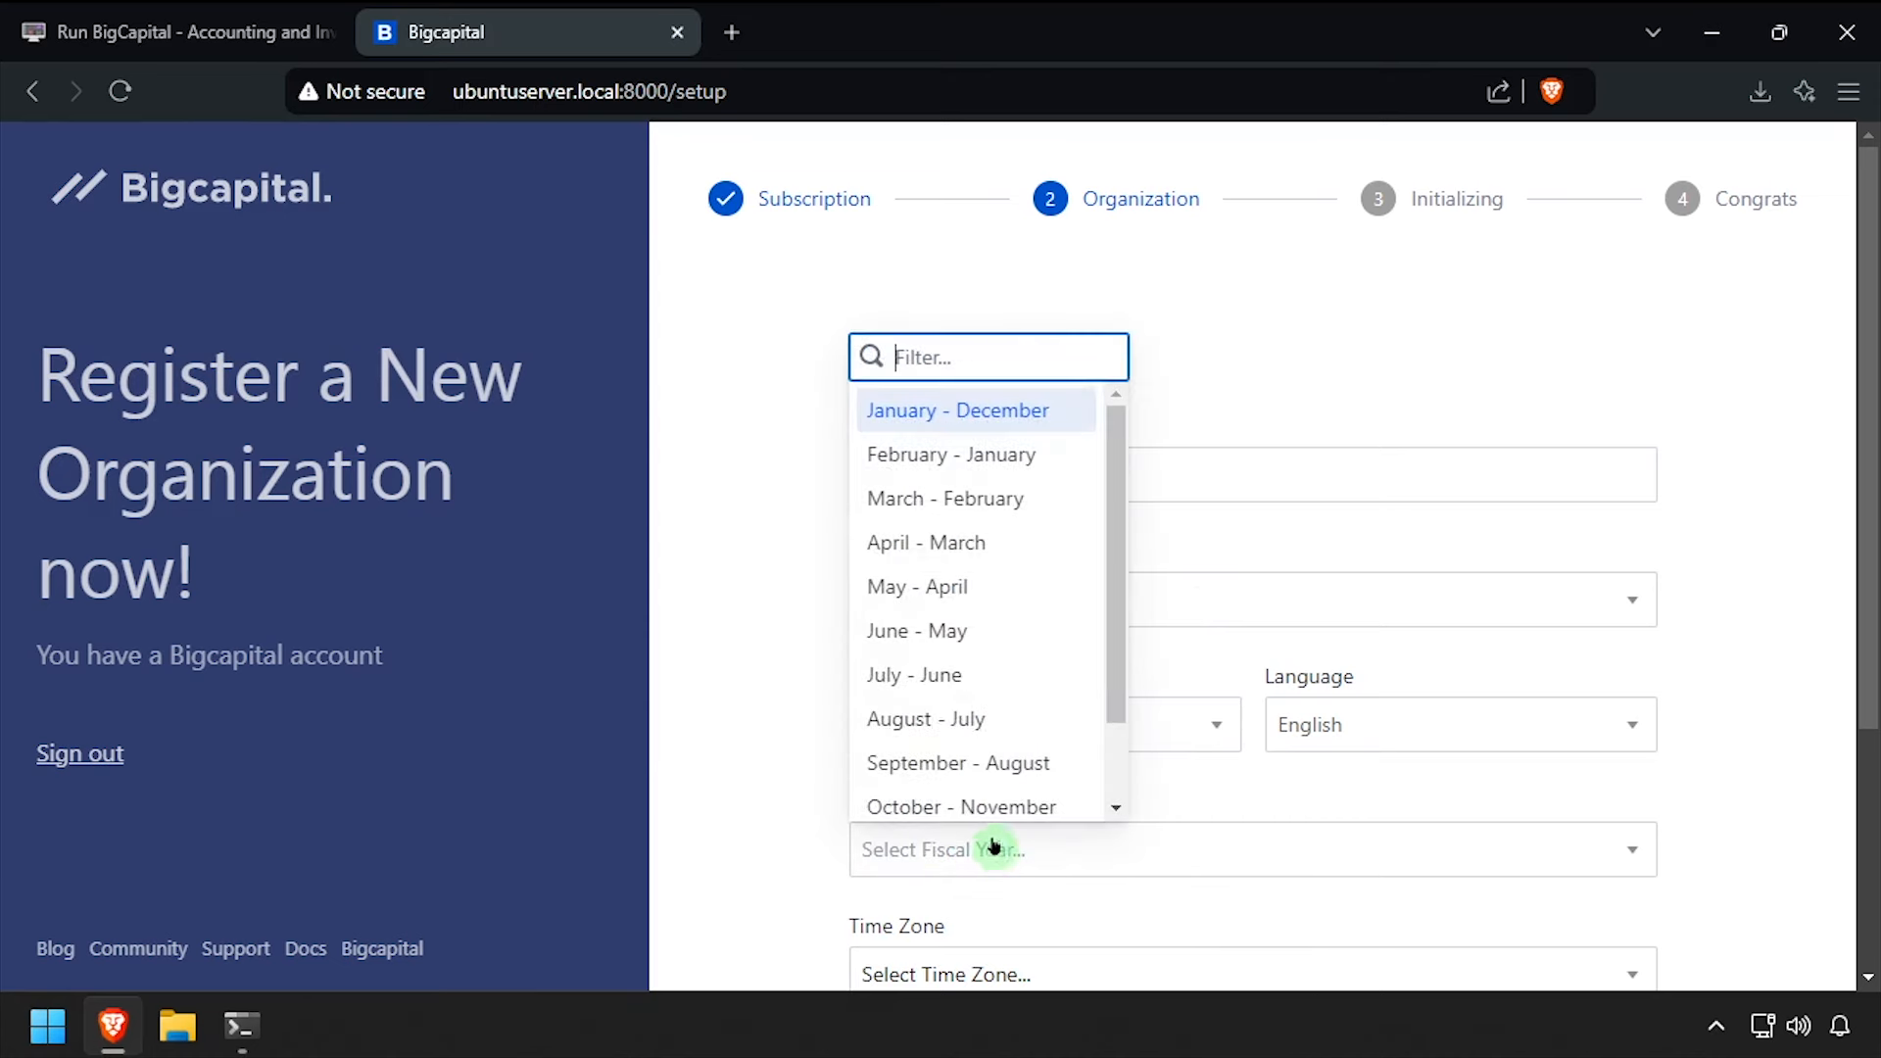
Choose the fiscal year and America/New_York time zone, save the details and go to the dashboard.
left_click(959, 409)
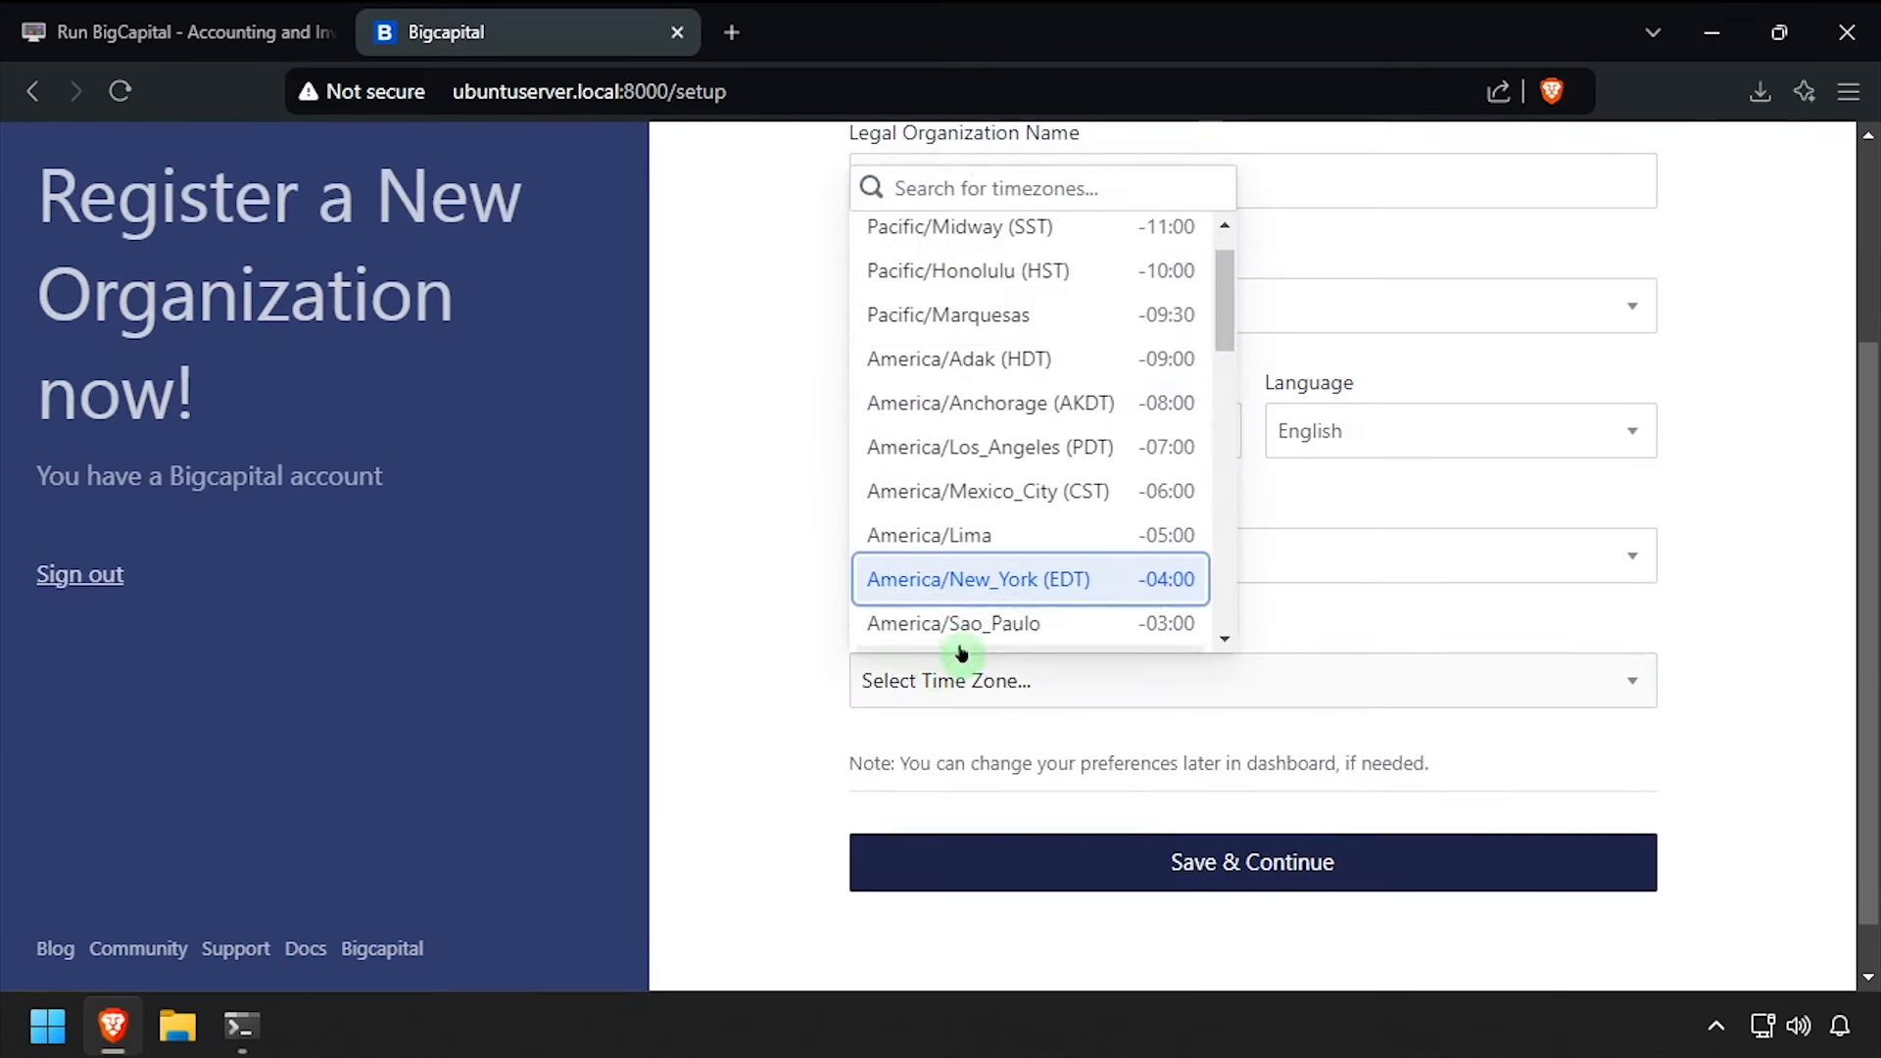
left_click(978, 578)
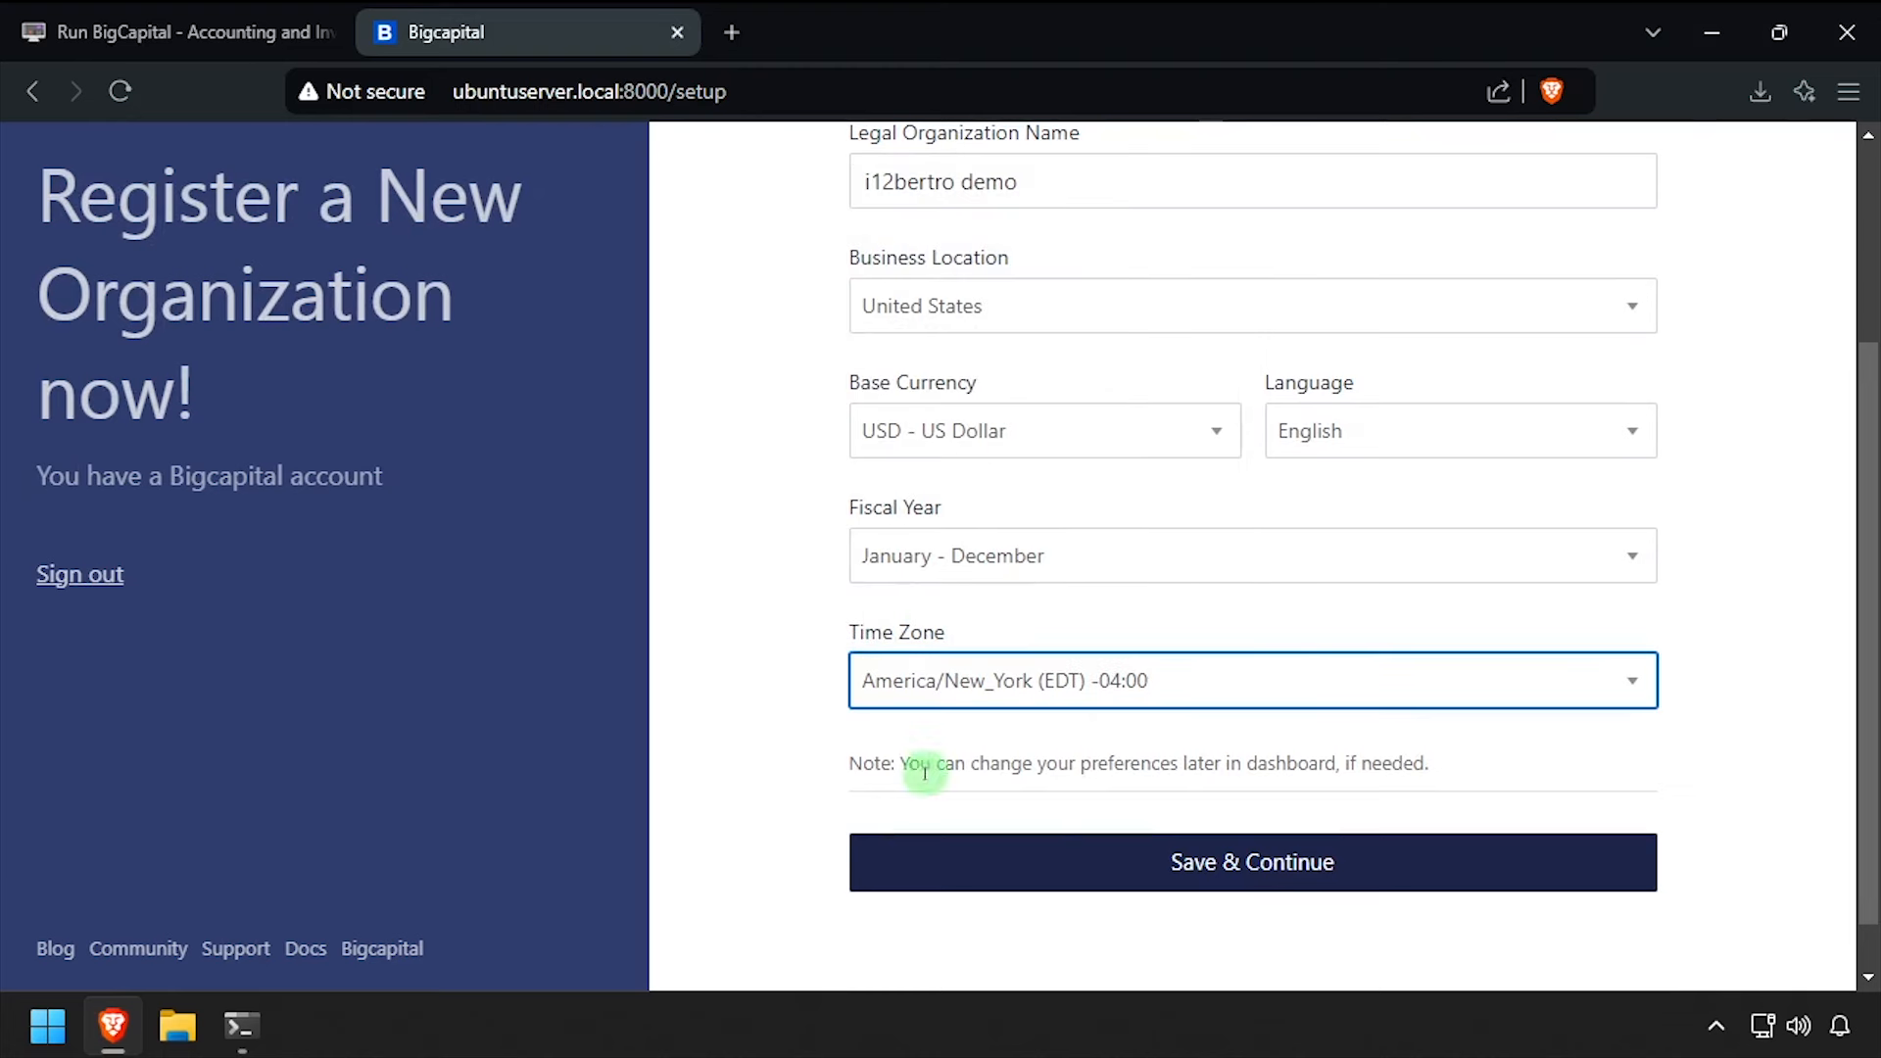
left_click(1250, 862)
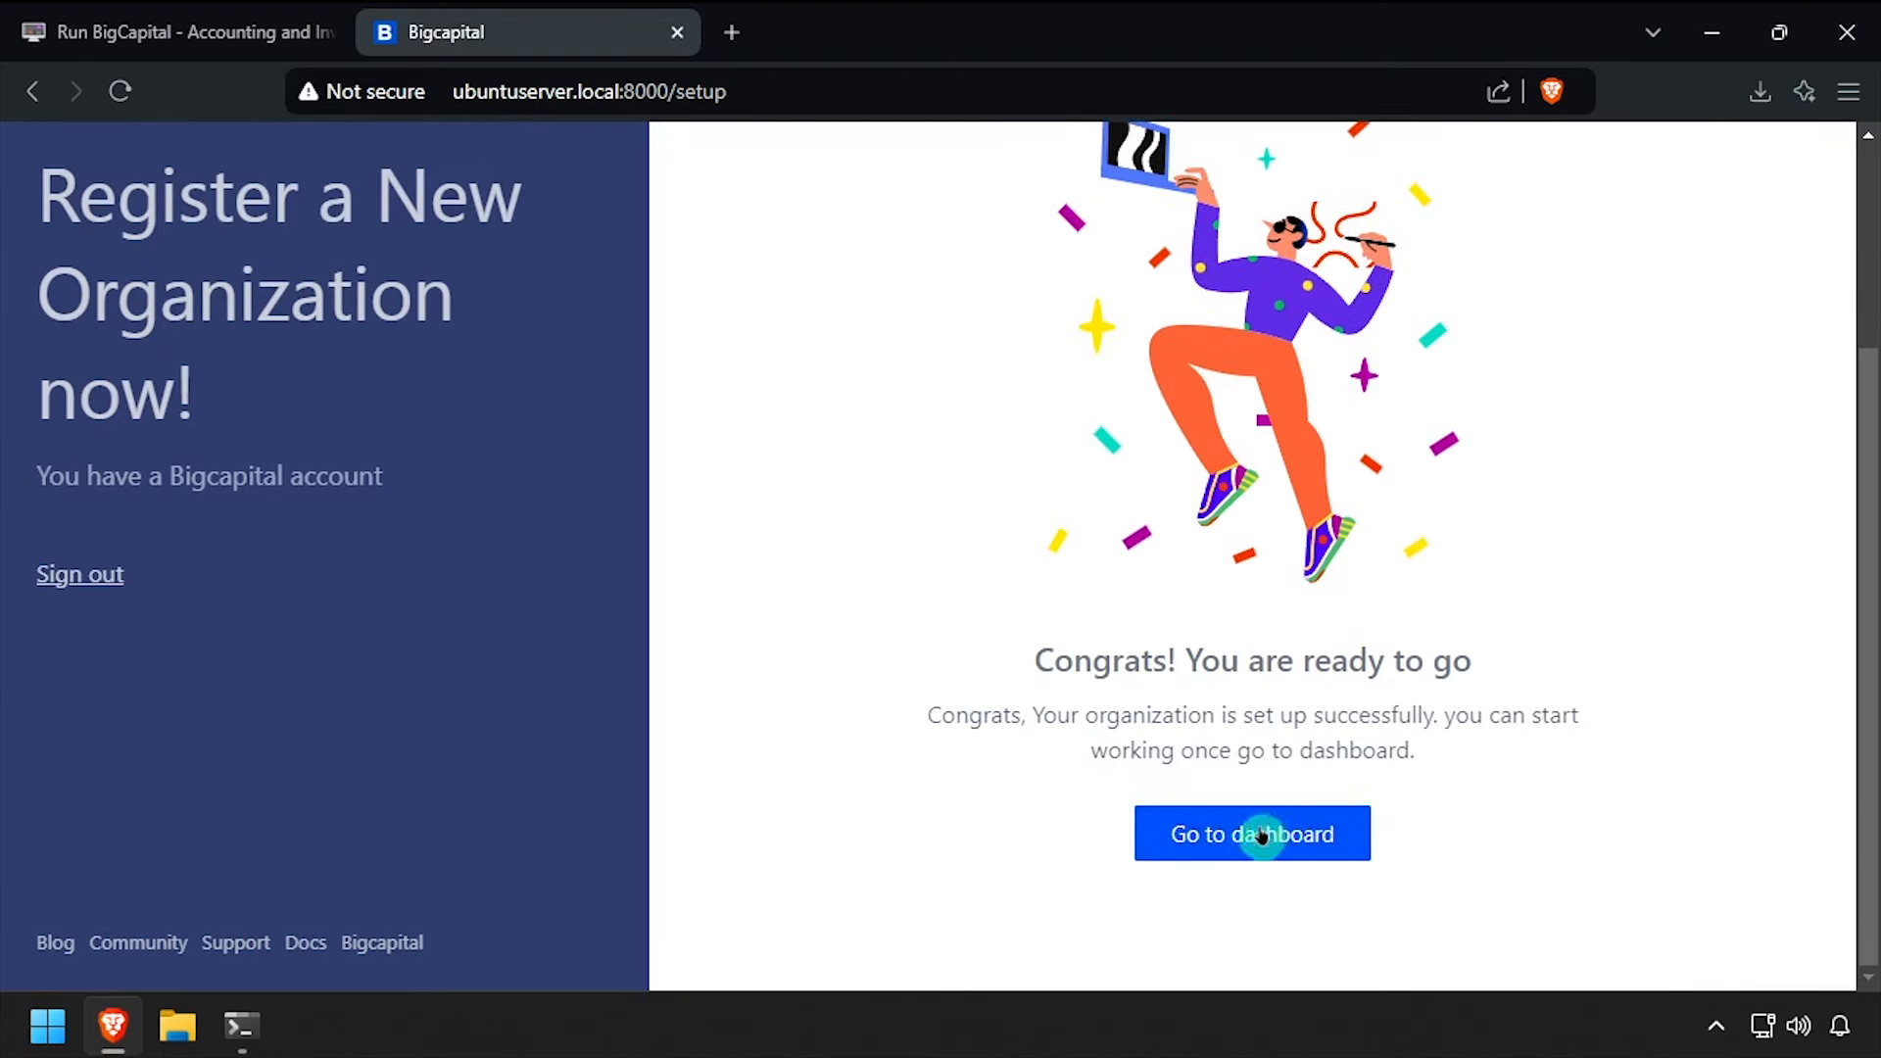
left_click(1252, 835)
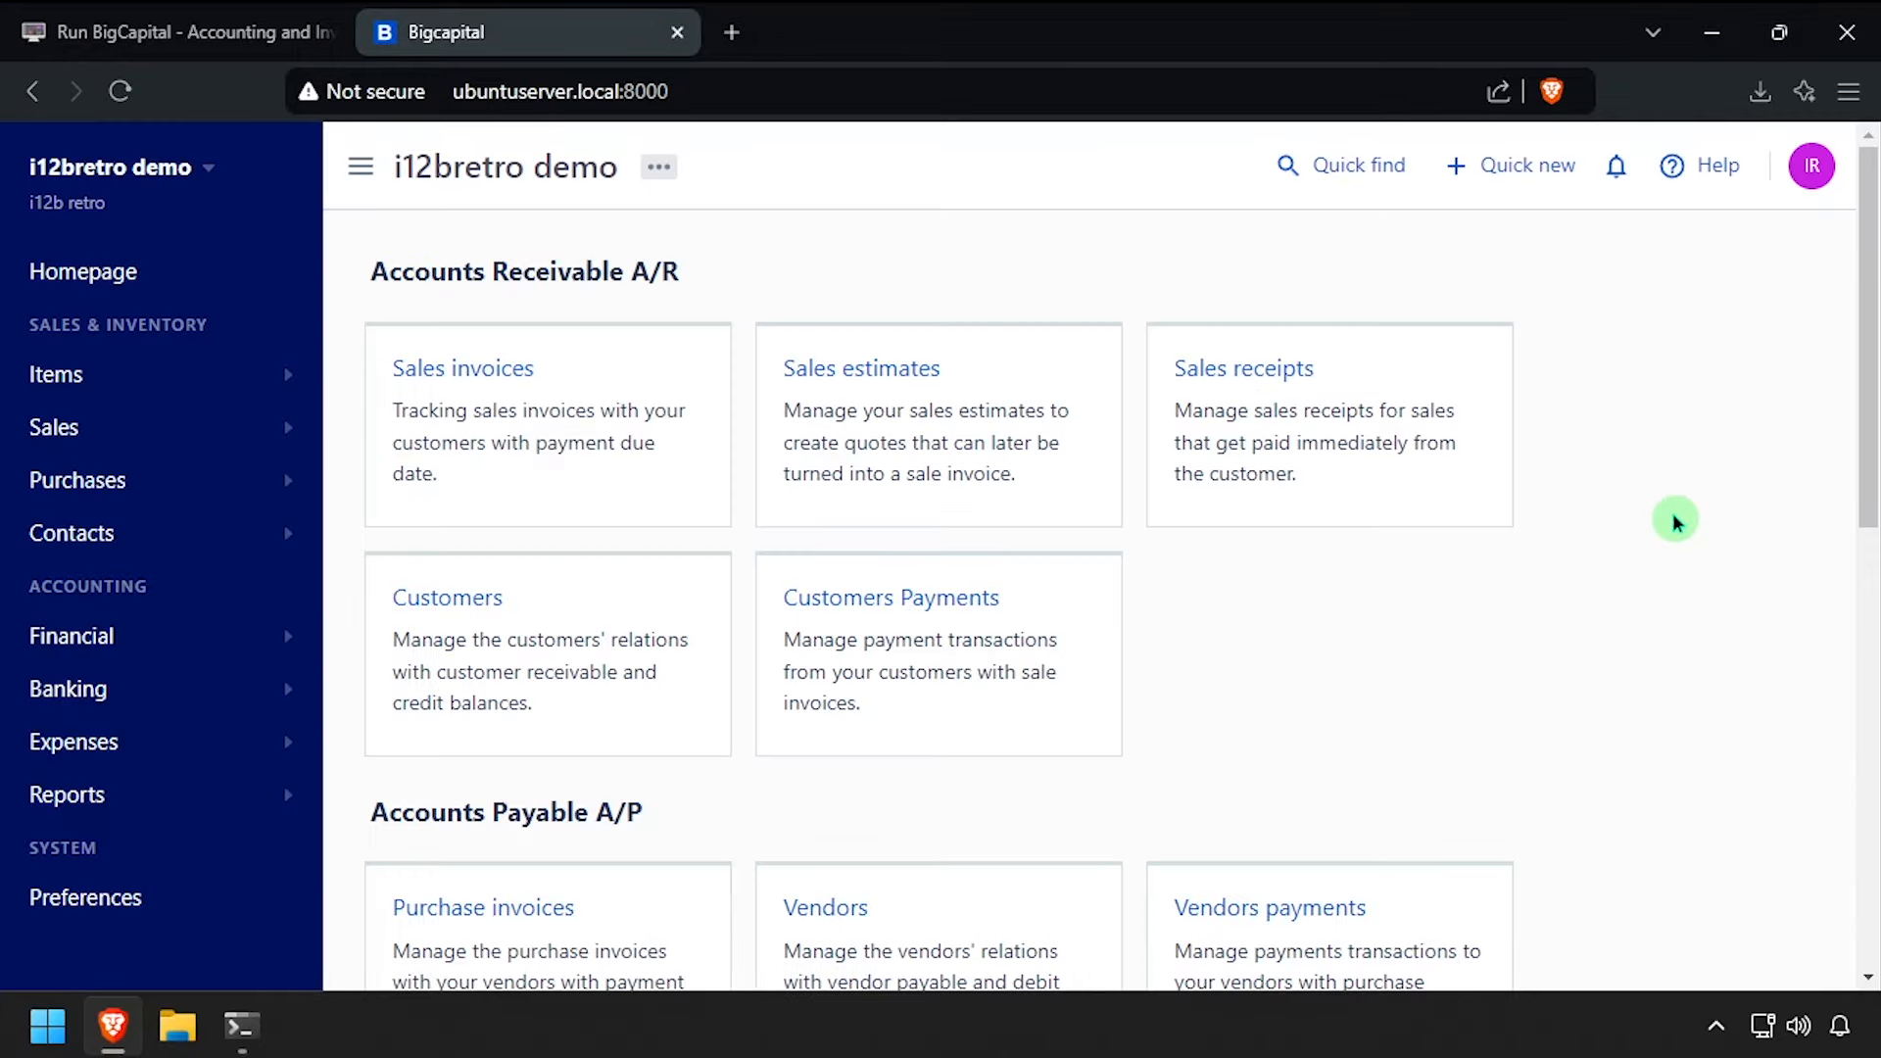